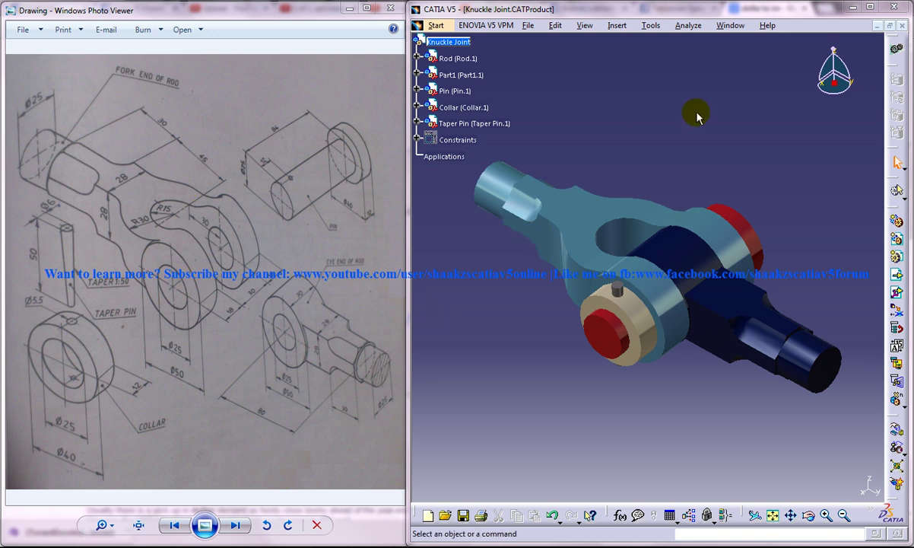
Step: Insert a new part named 'Fork End of the Rod - Knuckle Joint' into the assembly
left_click(435, 25)
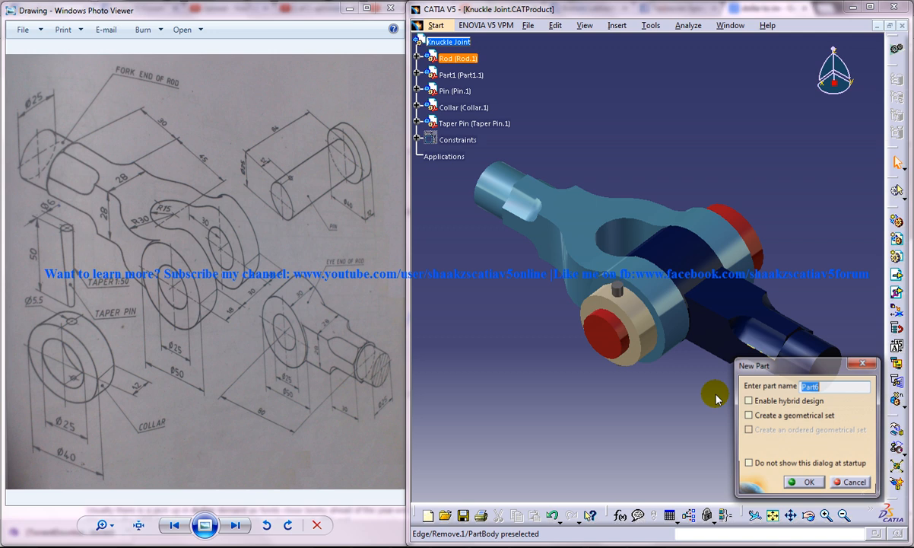
type("F")
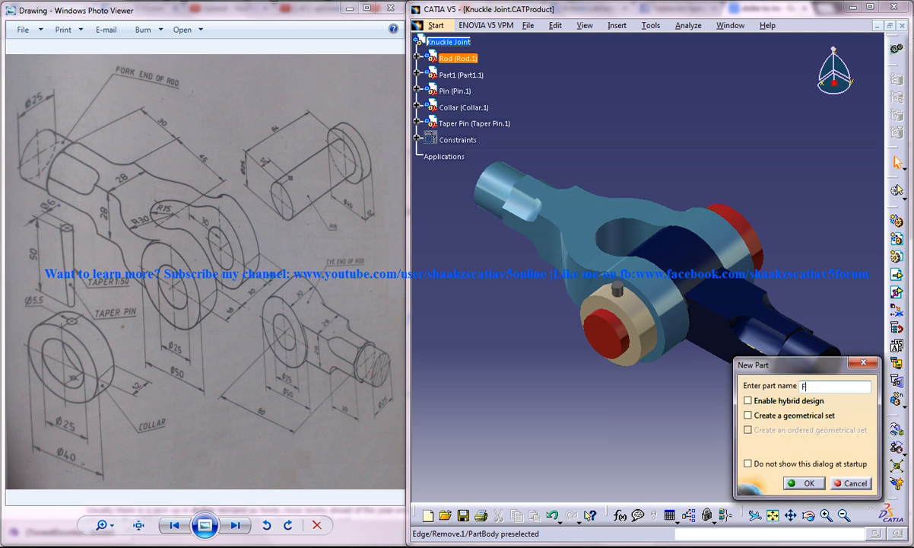
type("ork End o")
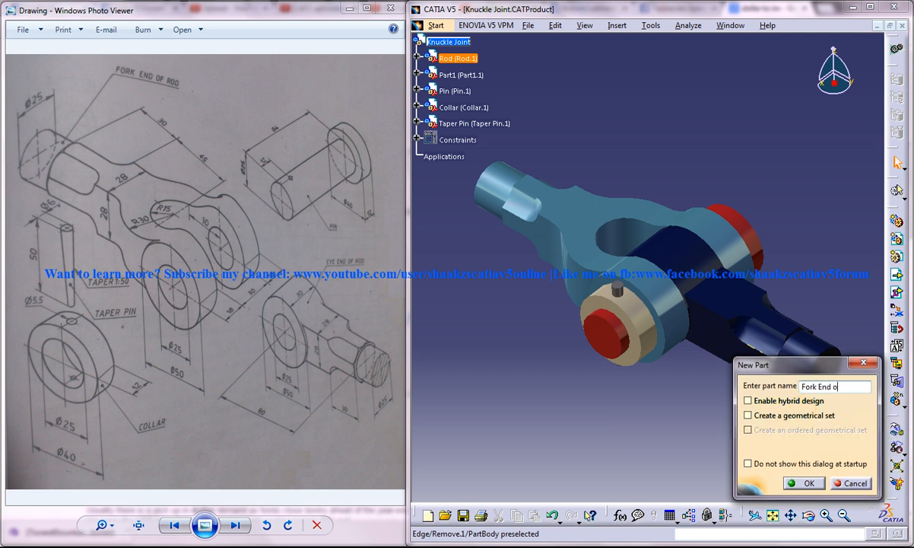
type("f the Rod")
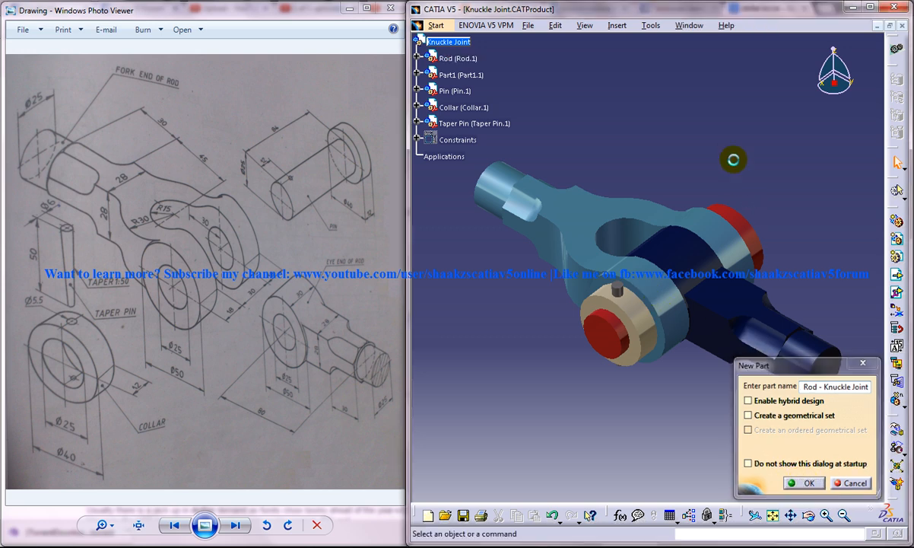
left_click(803, 482)
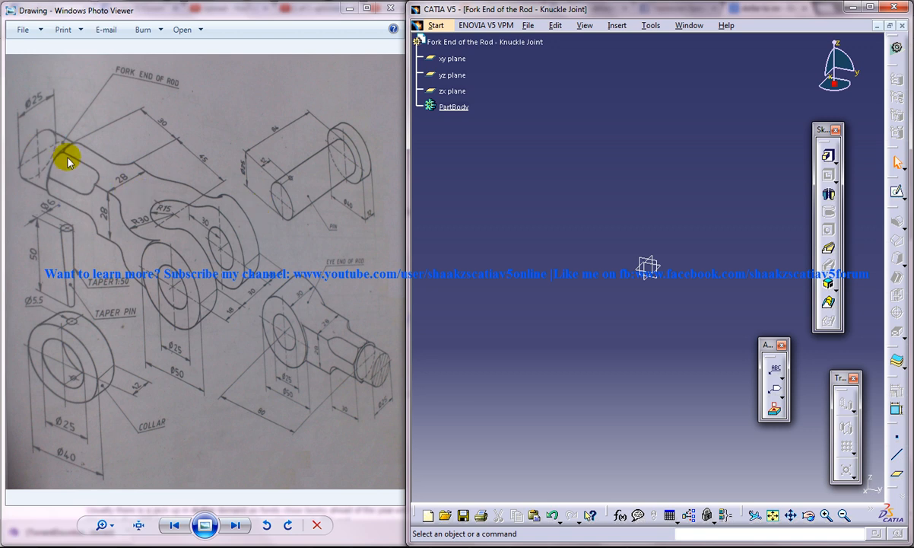
mouse_move(67, 155)
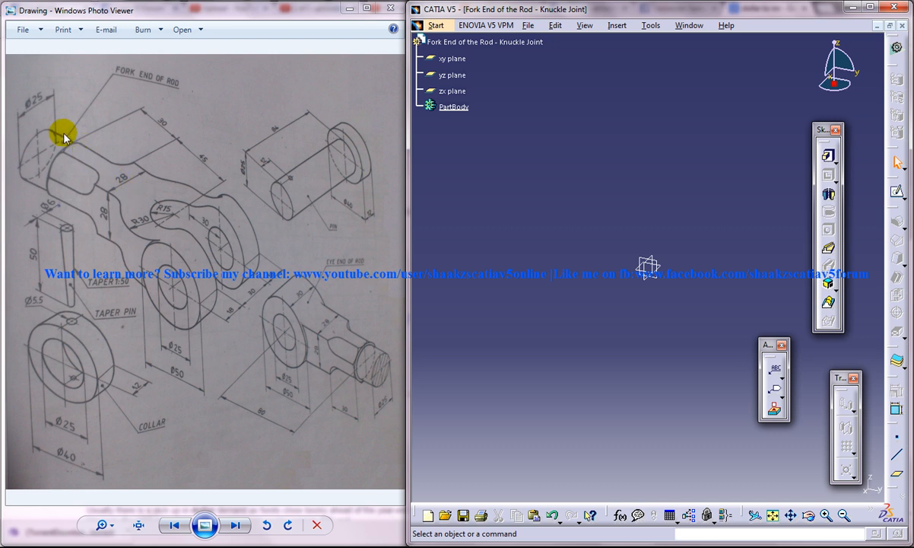
mouse_move(244, 249)
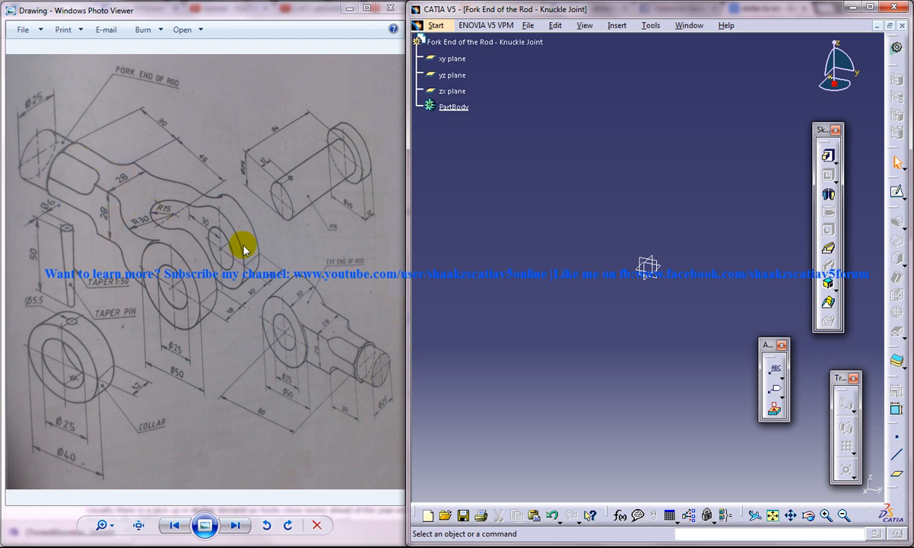
mouse_move(201, 280)
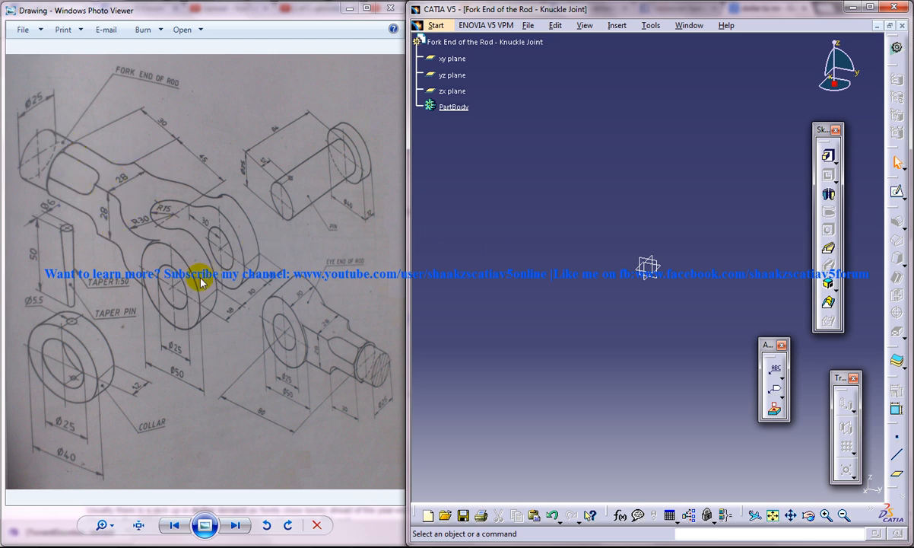
mouse_move(155, 307)
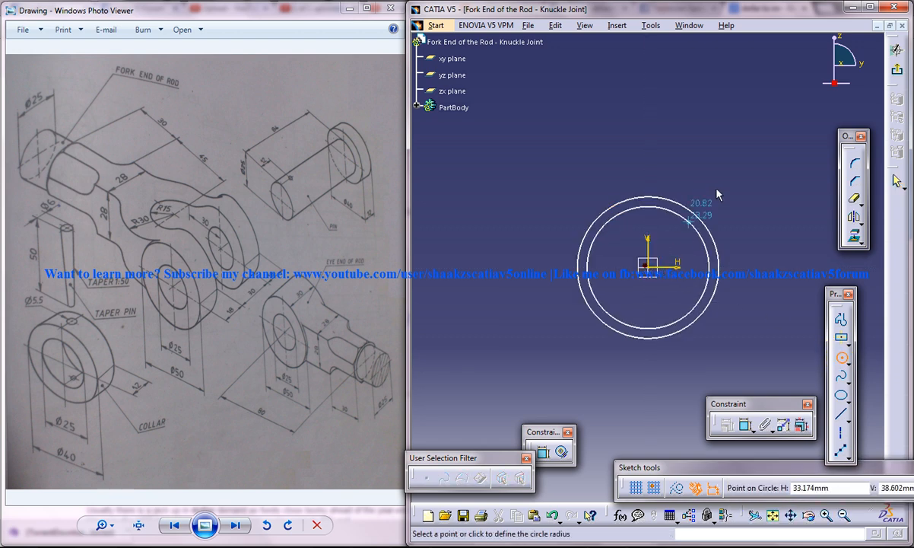
Step: Finish the two concentric circles, confirm both diameter constraints, and exit the sketch
left_click(735, 290)
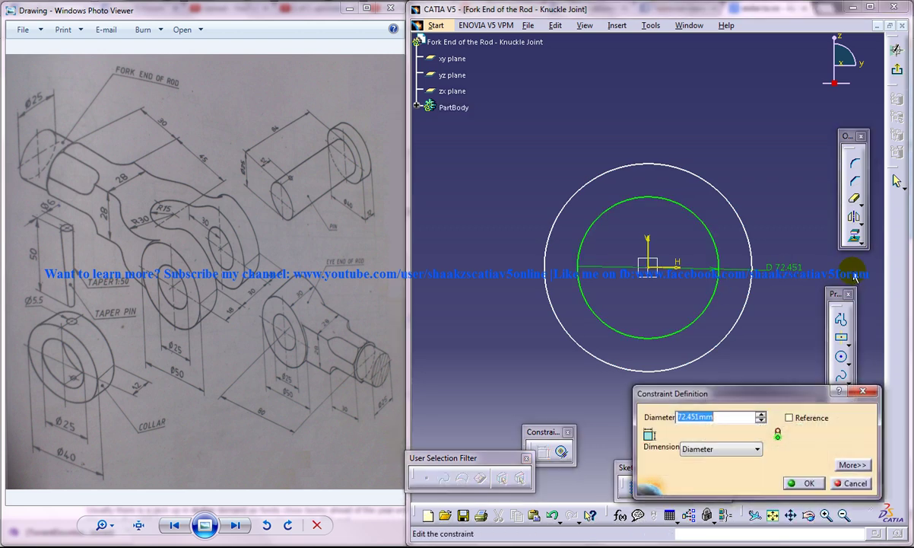
left_click(803, 483)
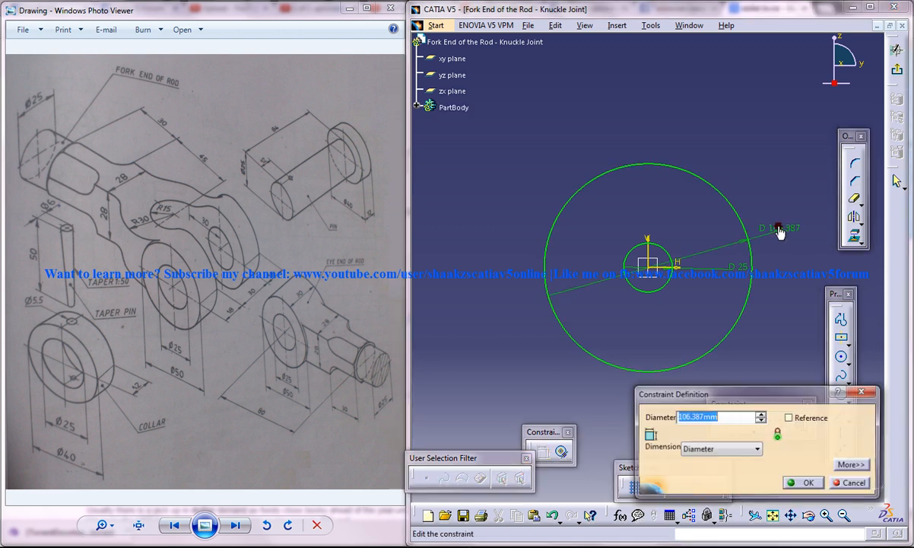
left_click(803, 482)
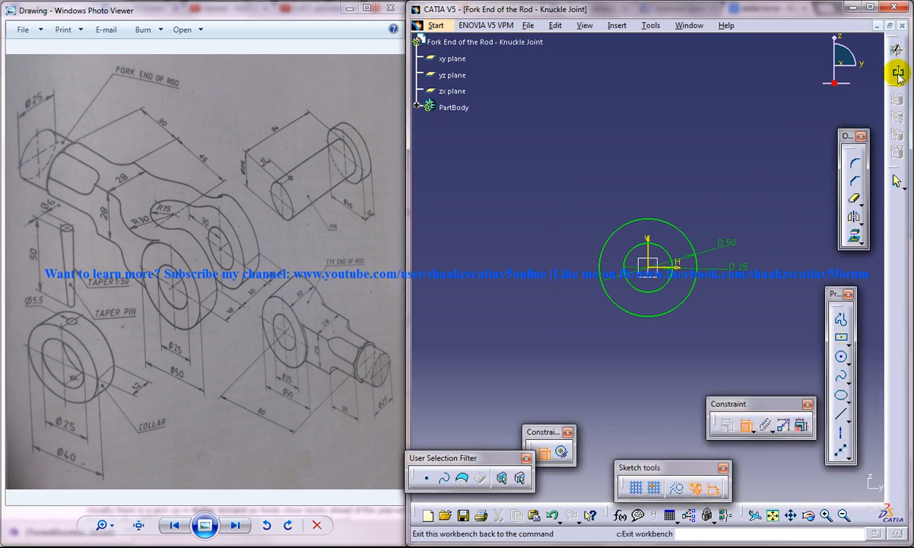
left_click(898, 71)
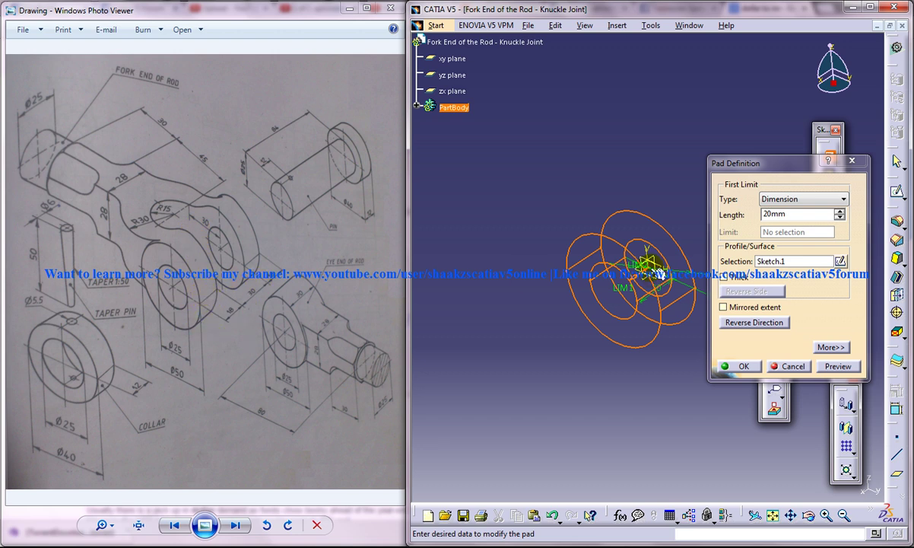
Step: Expand the Pad limits and replace the first-limit length with 15+1
left_click(831, 347)
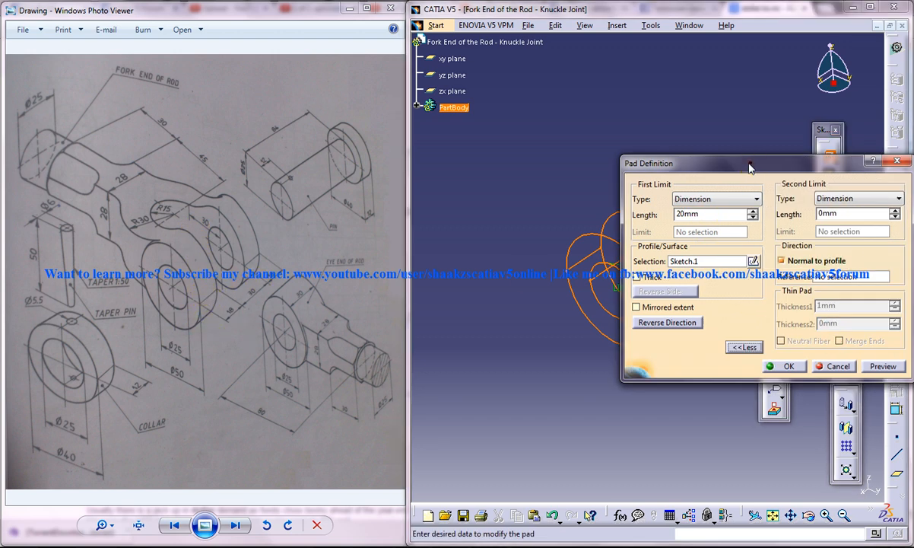
left_click_drag(750, 163, 727, 329)
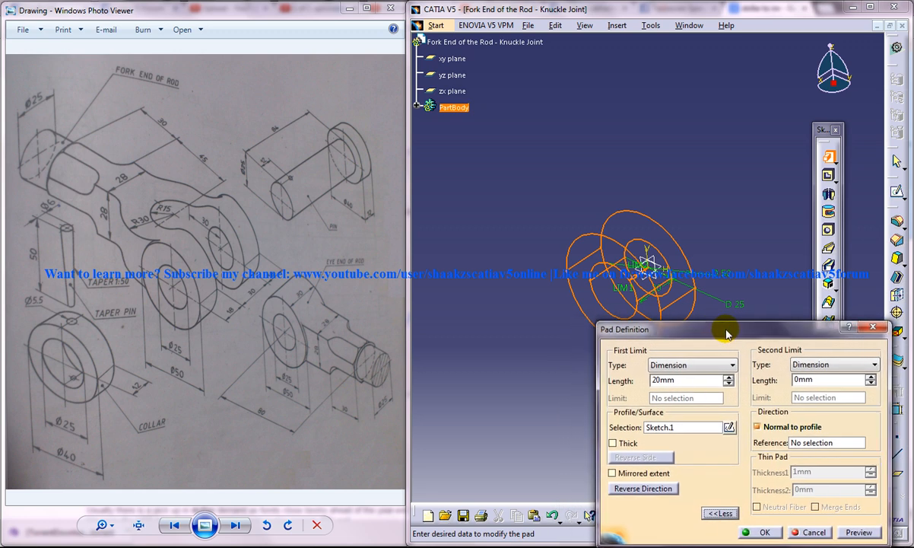
mouse_move(693, 337)
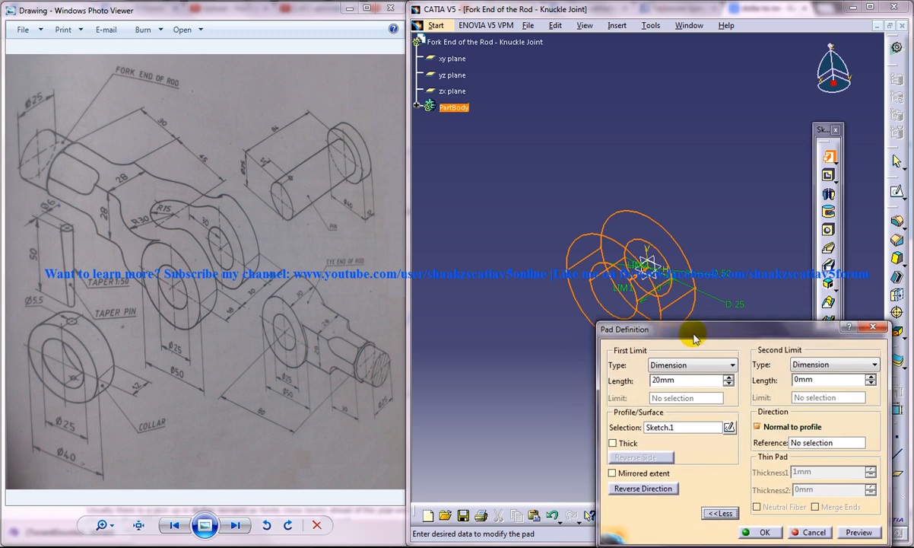
mouse_move(225, 304)
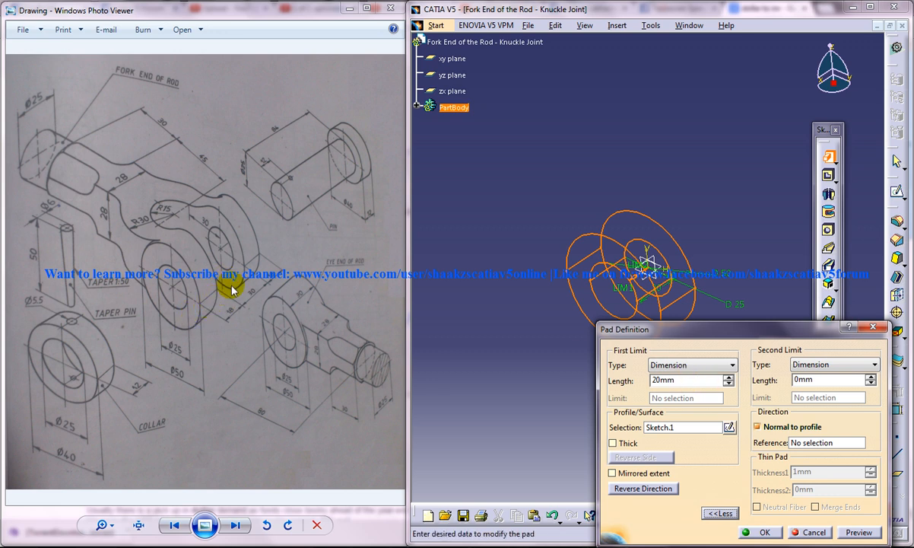
triple_click(682, 381)
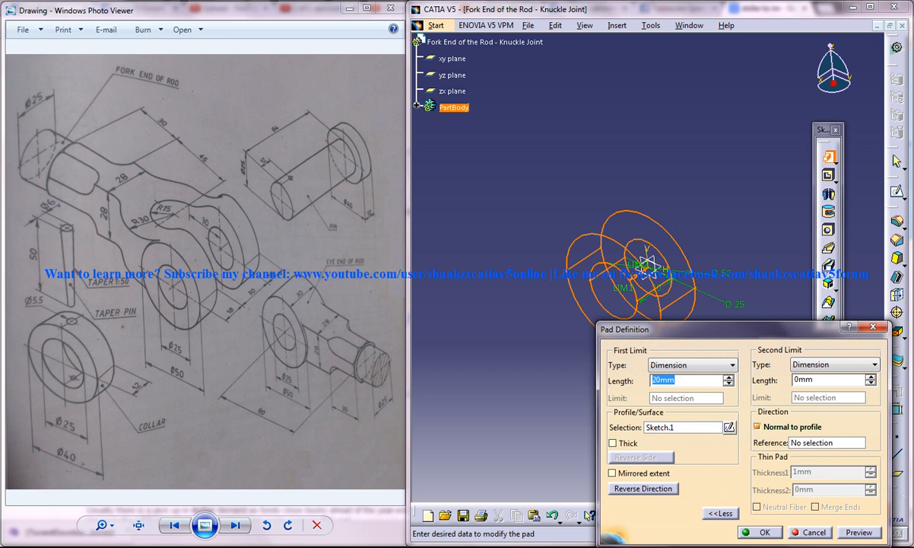
type("15+1")
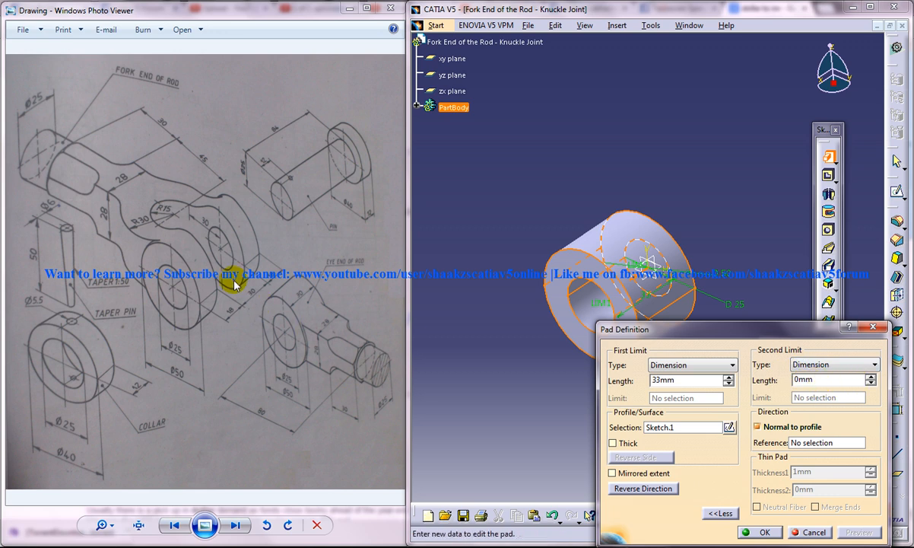
triple_click(829, 379)
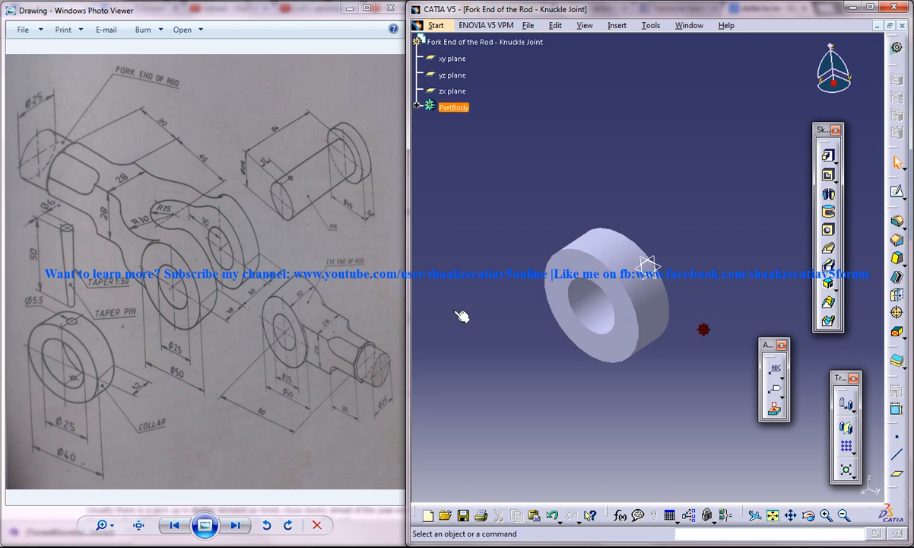
mouse_move(596, 255)
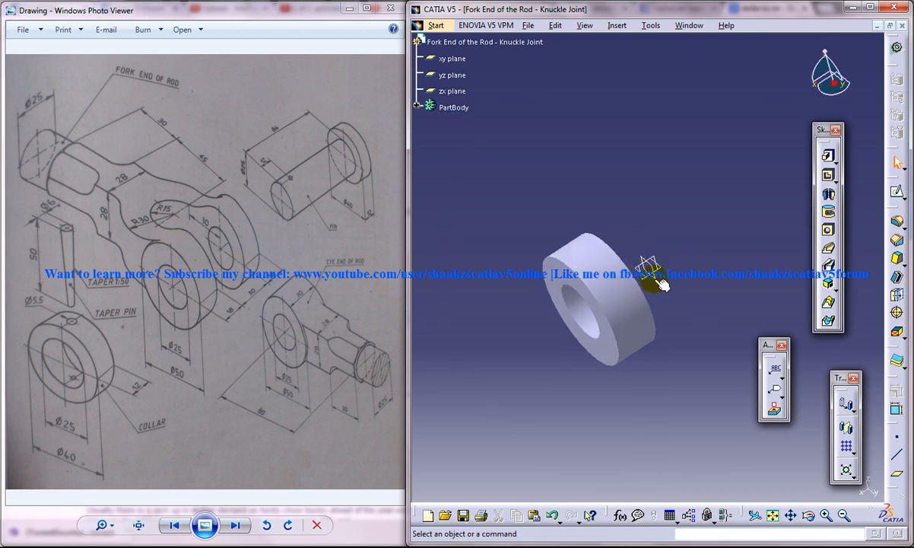
Step: Sketch the second ring profile and pad it with 33 mm and -15 mm limits
left_click(453, 74)
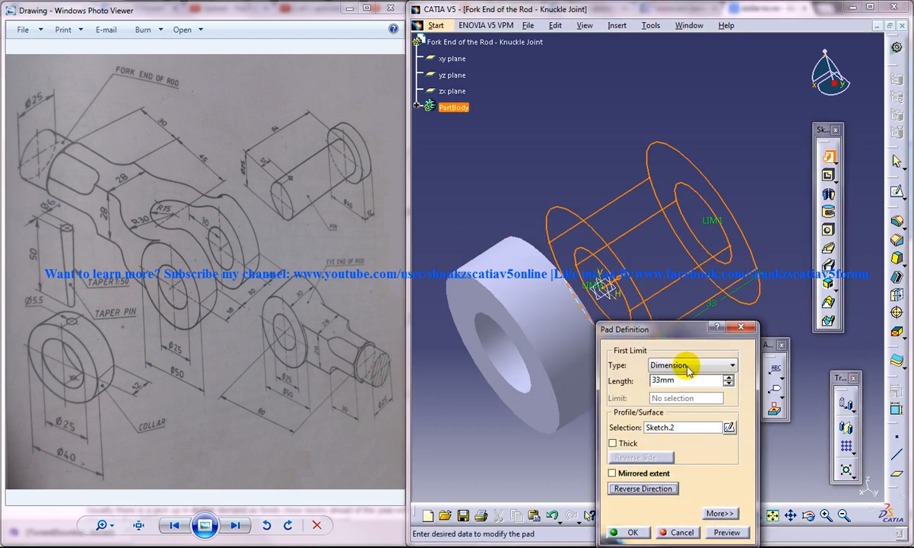
mouse_move(721, 511)
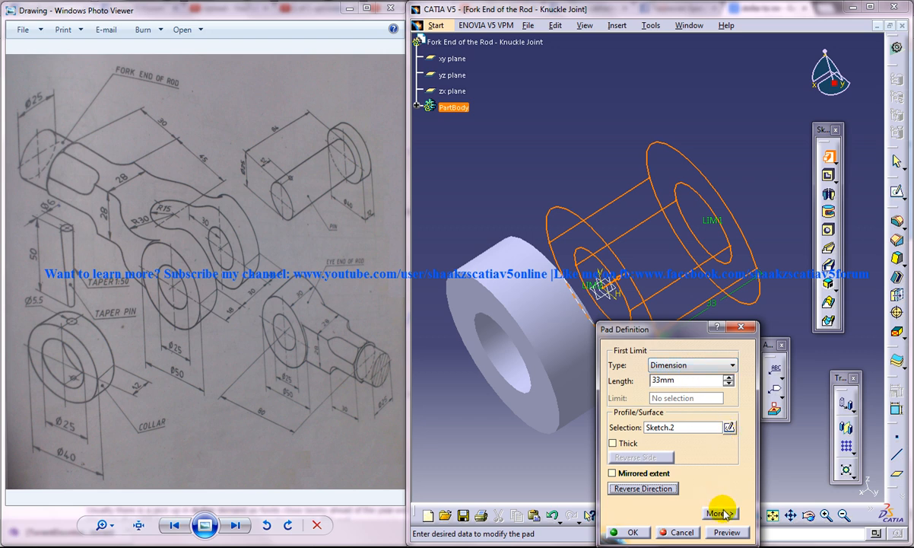
left_click(715, 511)
type("-15")
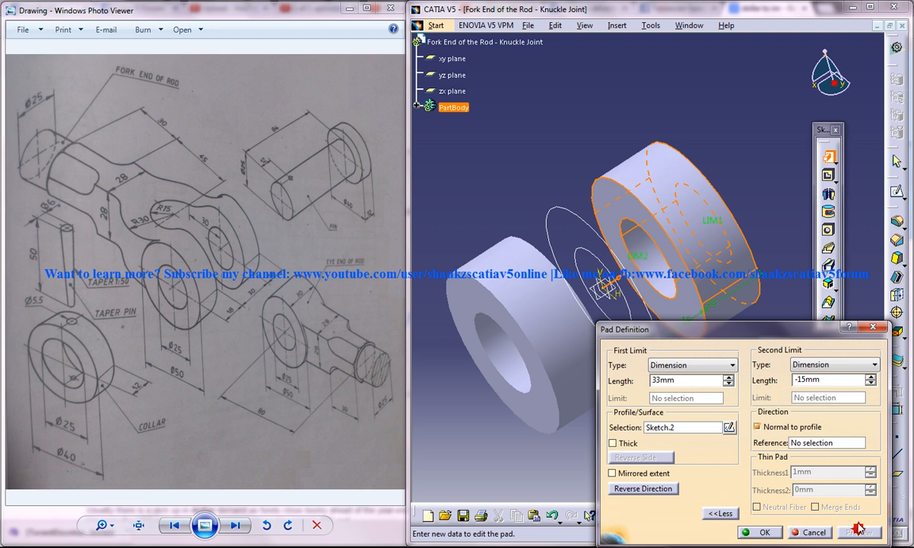
left_click(761, 533)
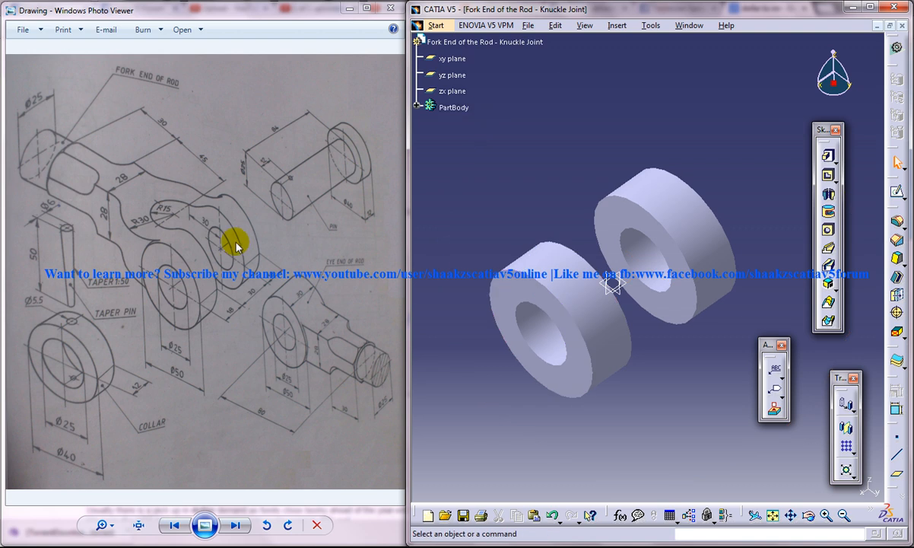
mouse_move(245, 277)
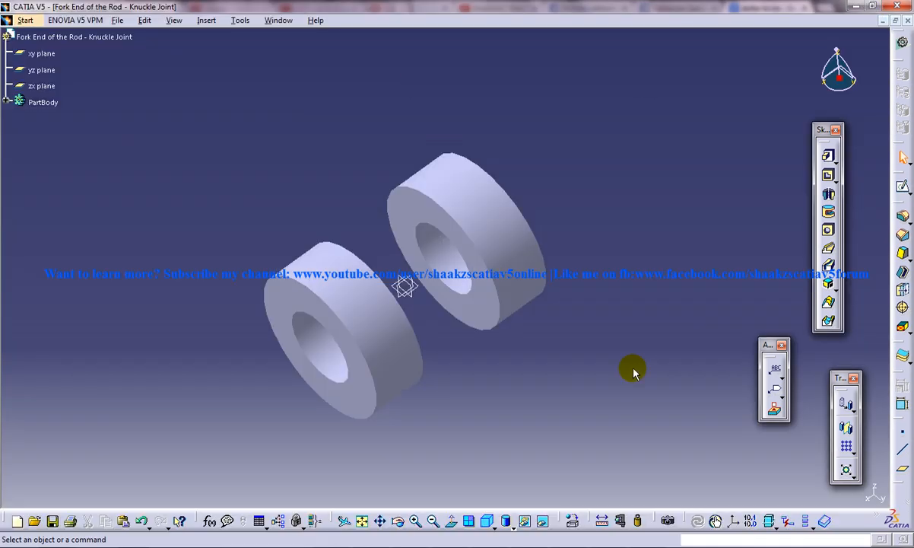
Step: Measure the 30 mm gap between the two rings' facing surfaces and close the measurement
left_click(621, 521)
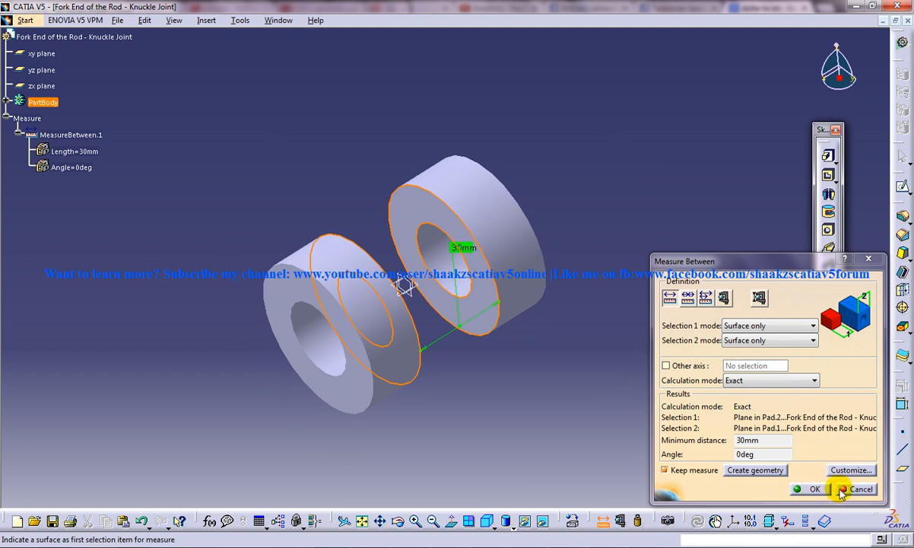
left_click(859, 489)
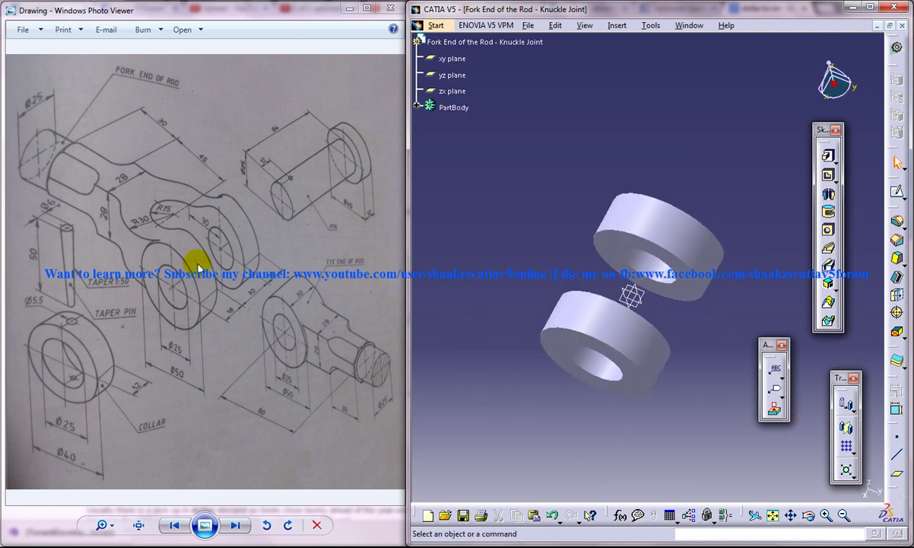
mouse_move(220, 253)
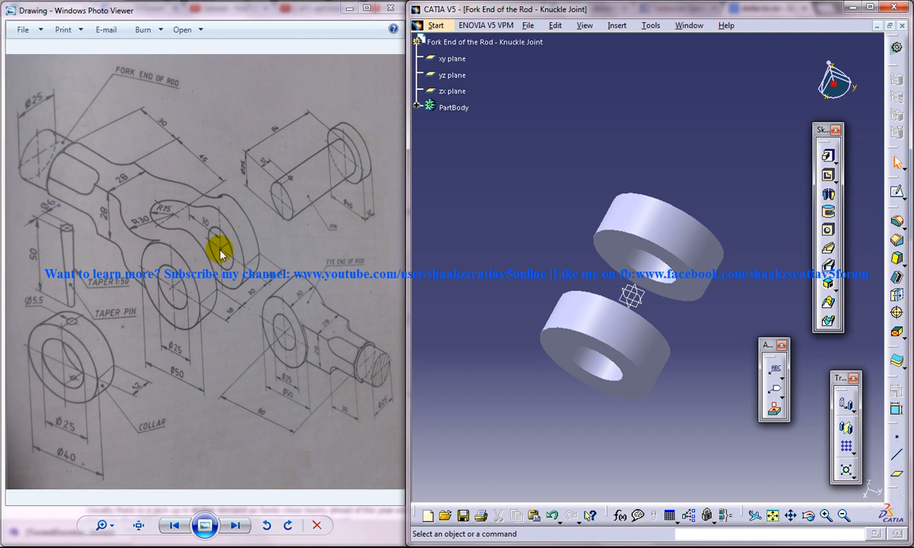
mouse_move(155, 210)
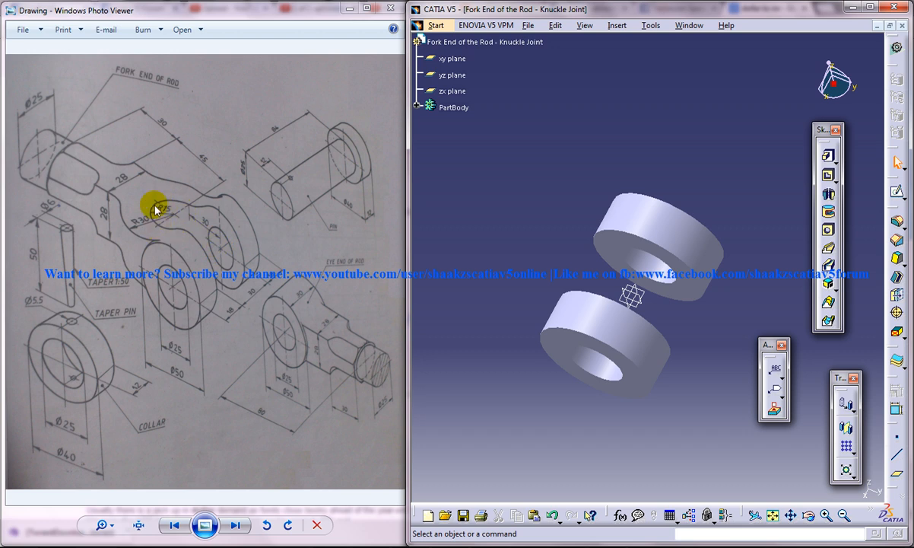
mouse_move(196, 219)
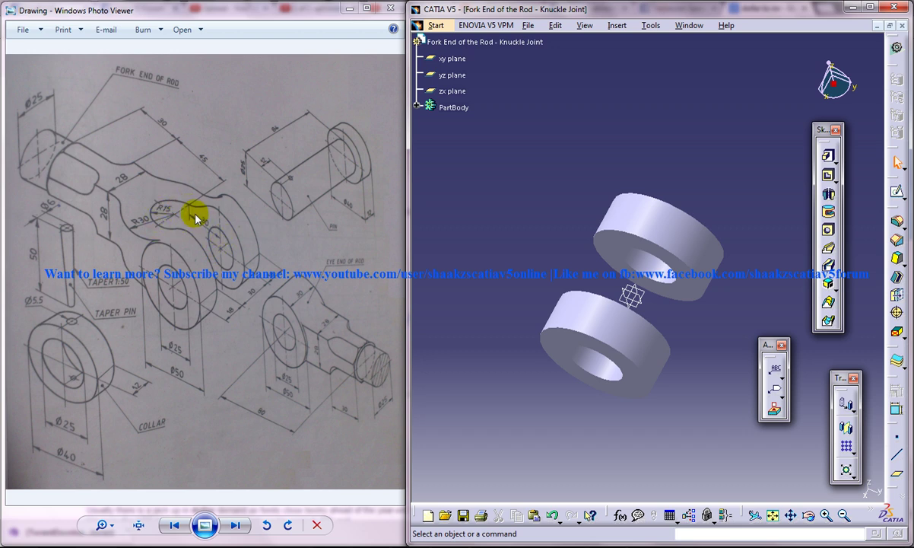
mouse_move(180, 201)
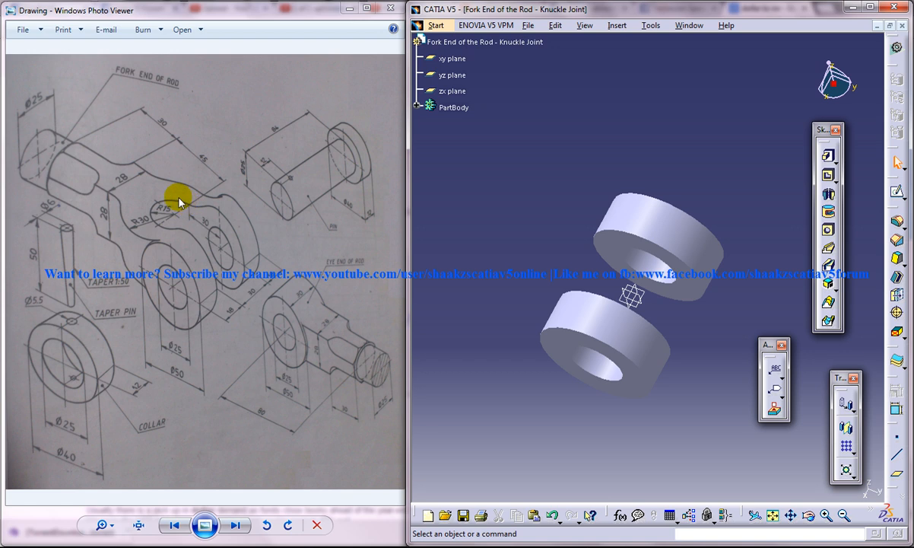
mouse_move(234, 236)
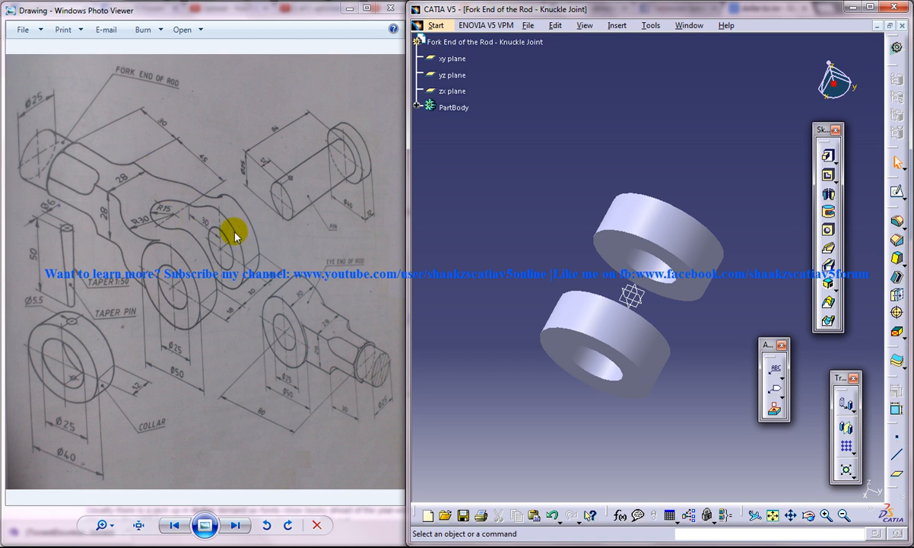
Step: Start a new reference plane after reviewing the fork end drawing
left_click(453, 91)
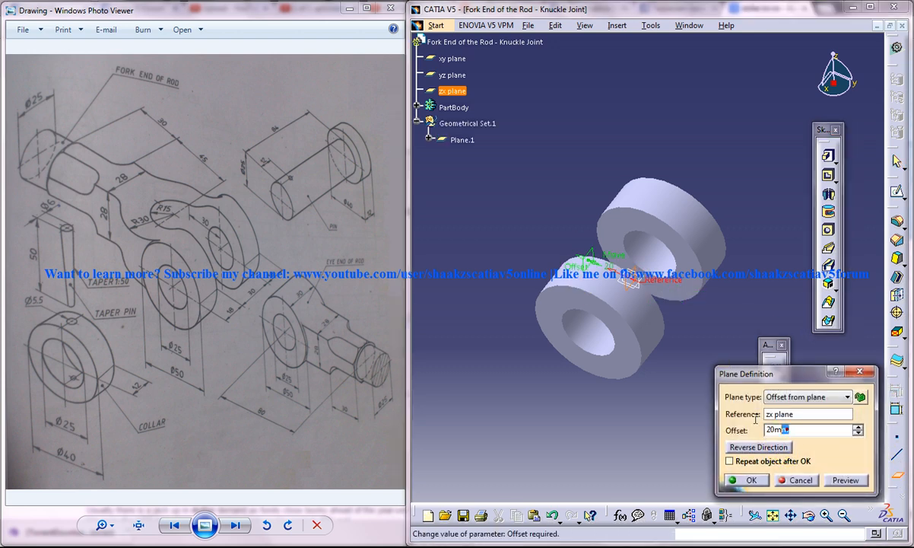
Step: Create Plane.1 offset 30+45 mm from the zx plane and select it as sketch support
type("30+45")
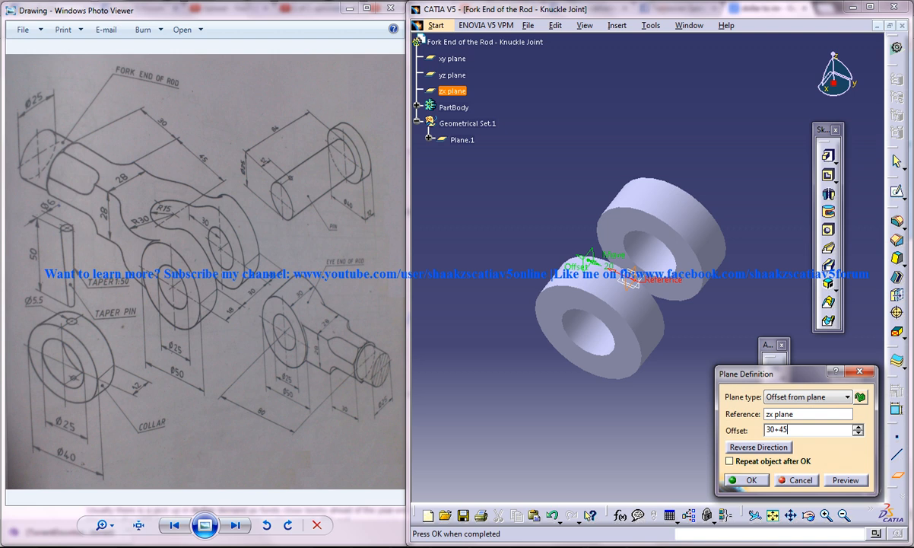
left_click(747, 480)
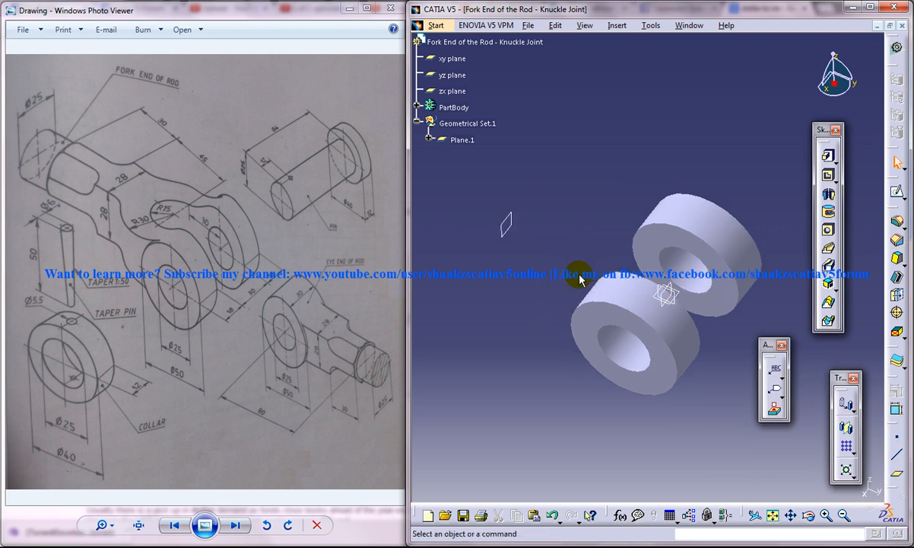
mouse_move(155, 169)
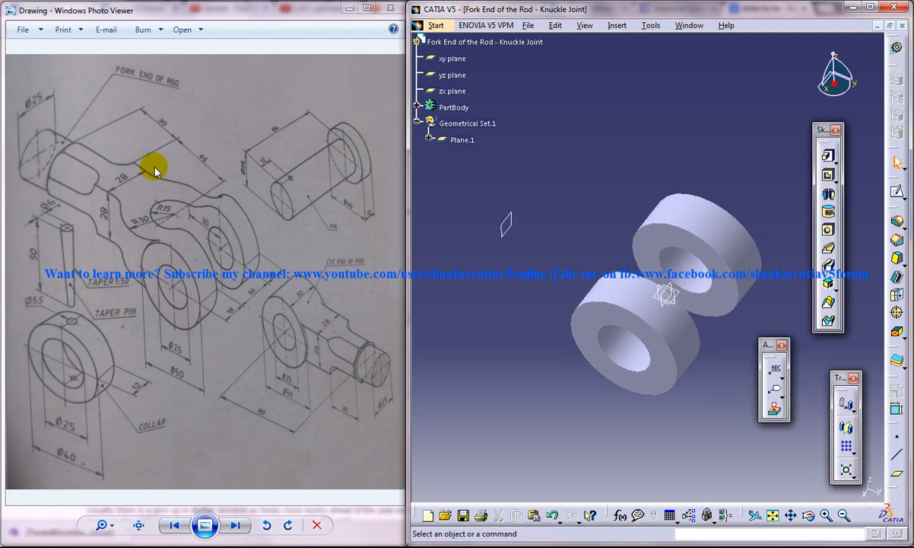
mouse_move(118, 183)
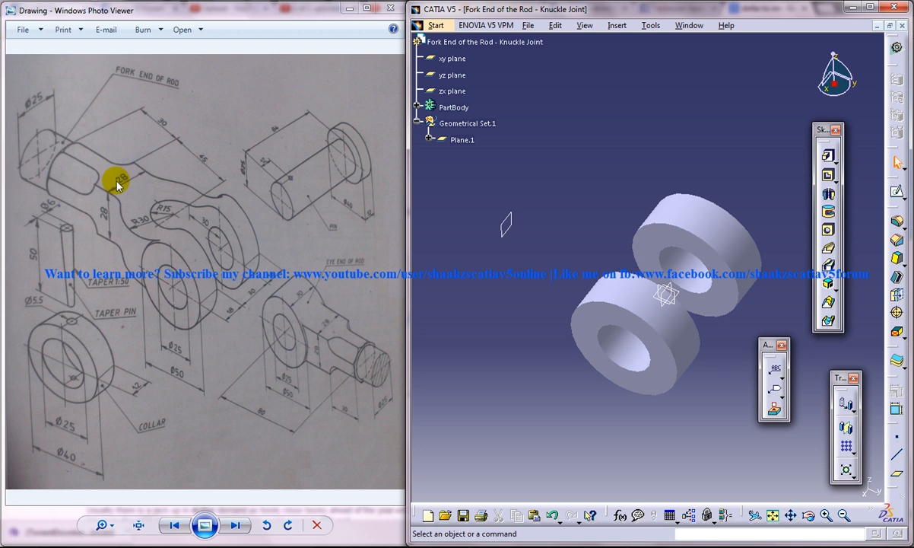
mouse_move(473, 238)
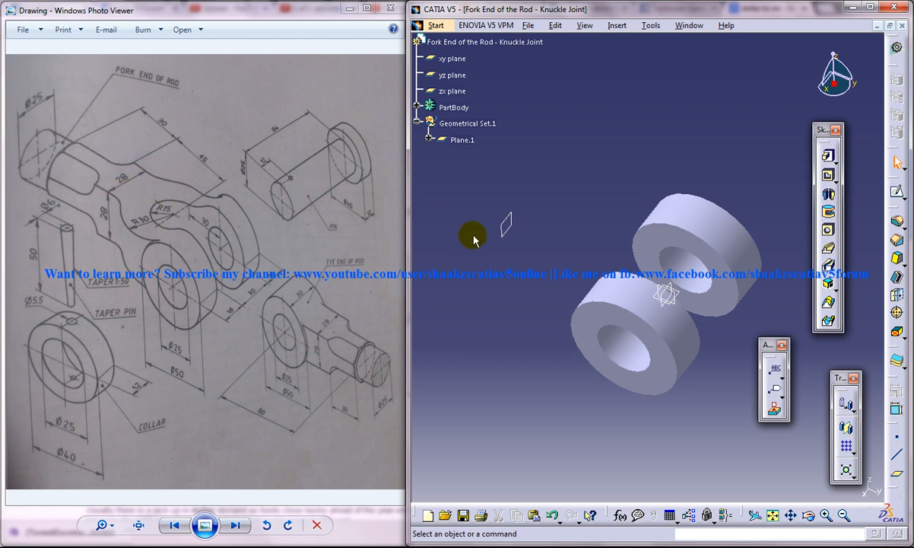
left_click(463, 140)
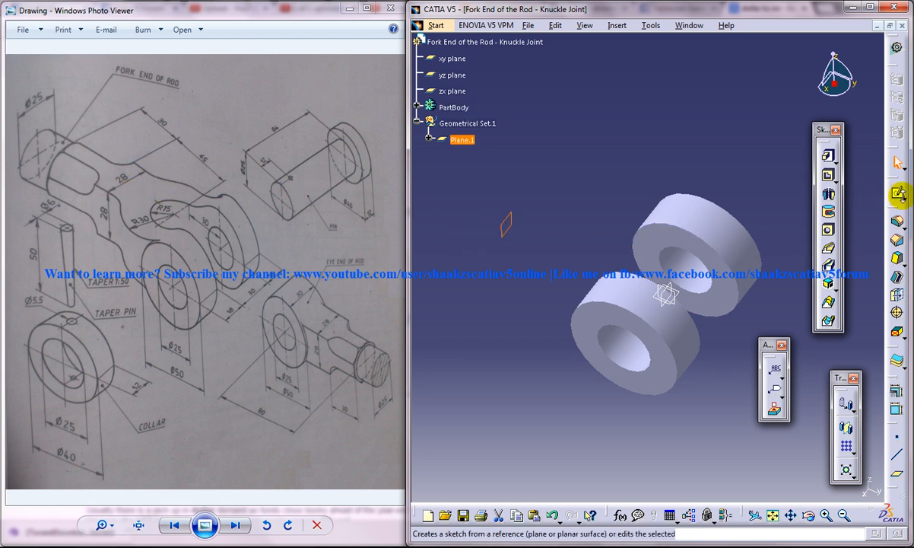
Step: Sketch a rectangle on Plane.1 spanning the rings, set its width, and exit the sketch
left_click(901, 195)
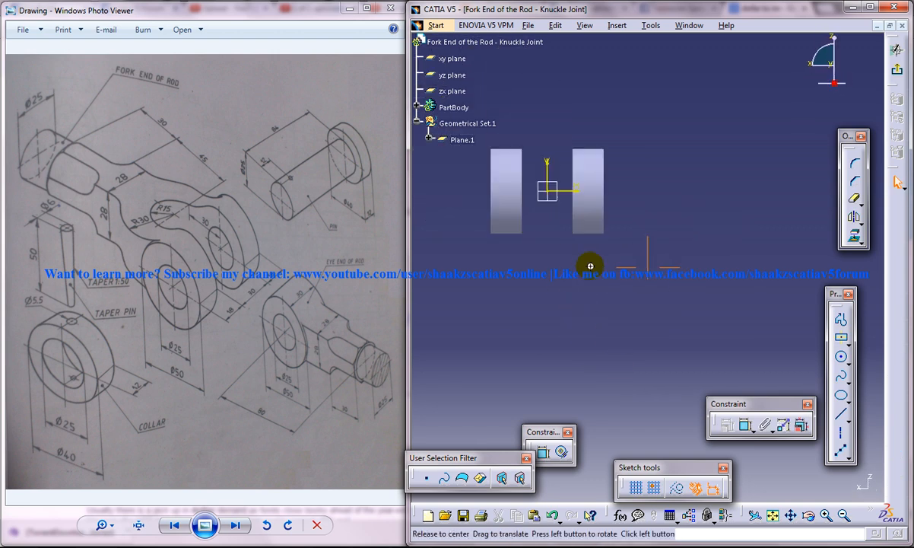
left_click(843, 340)
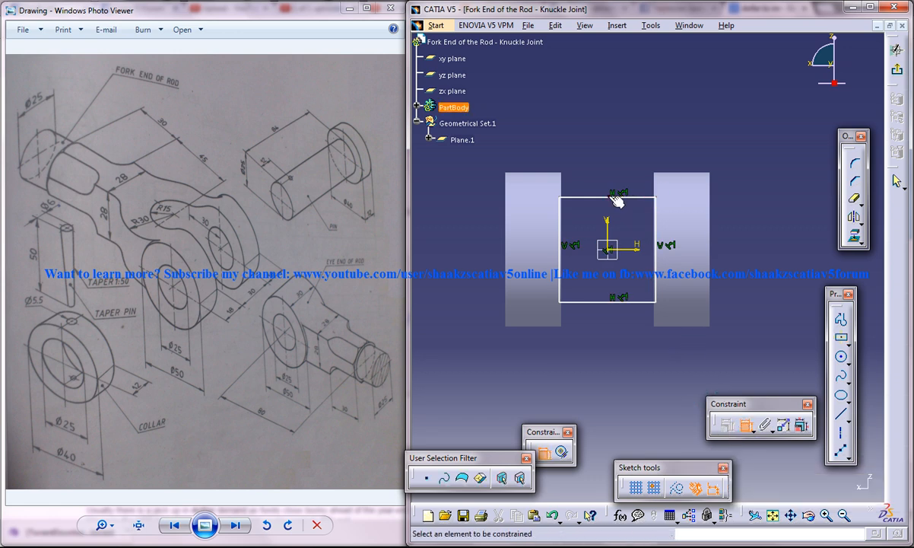
left_click(607, 196)
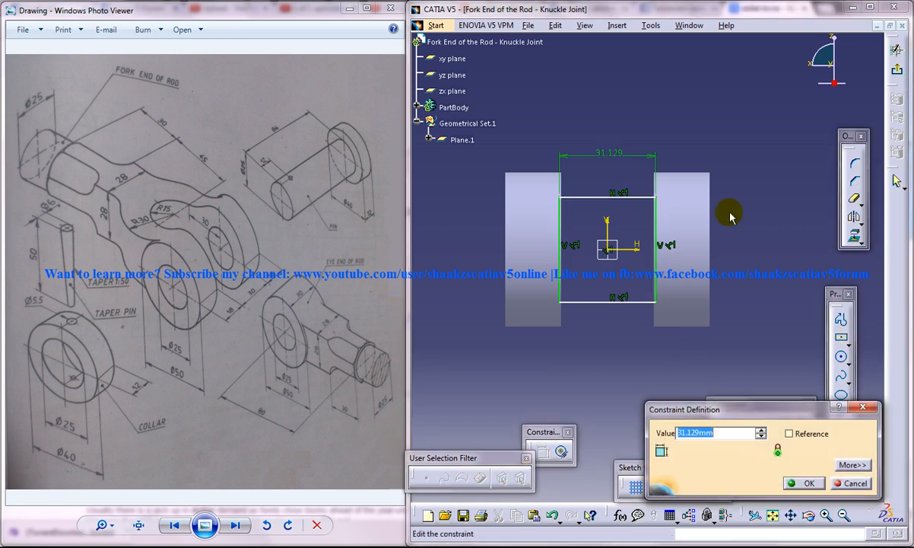
left_click(803, 483)
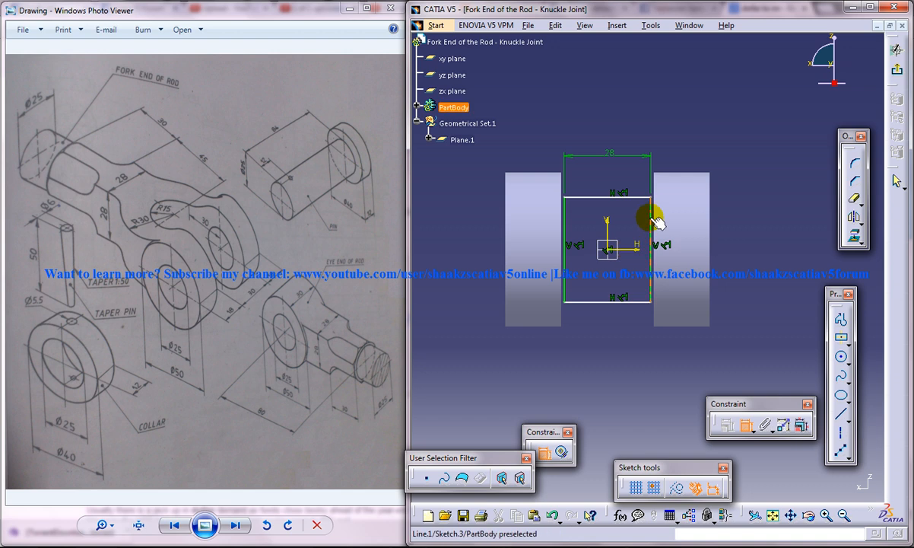
left_click(768, 234)
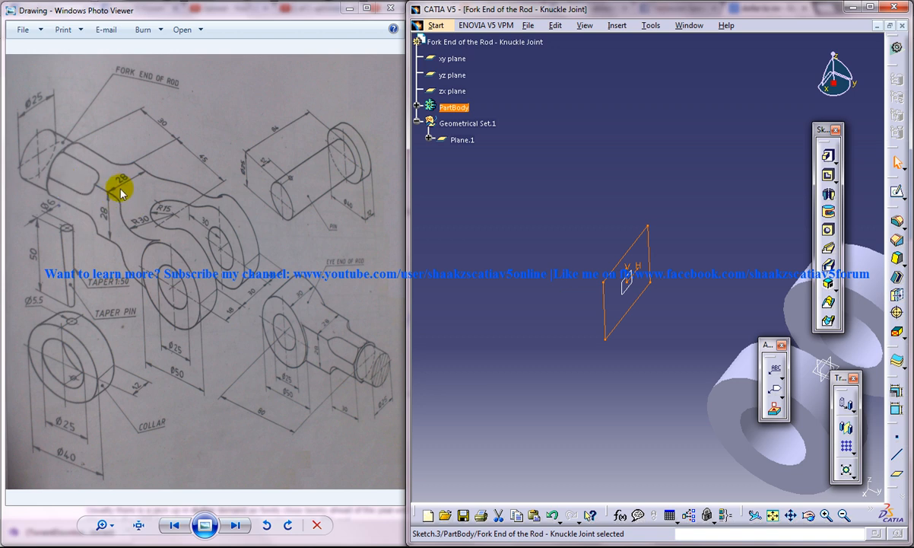
mouse_move(176, 151)
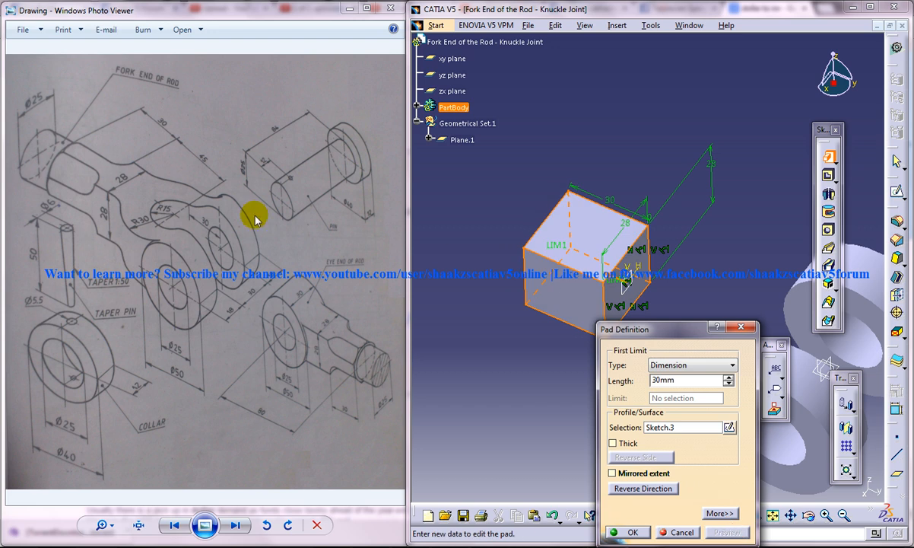
mouse_move(105, 188)
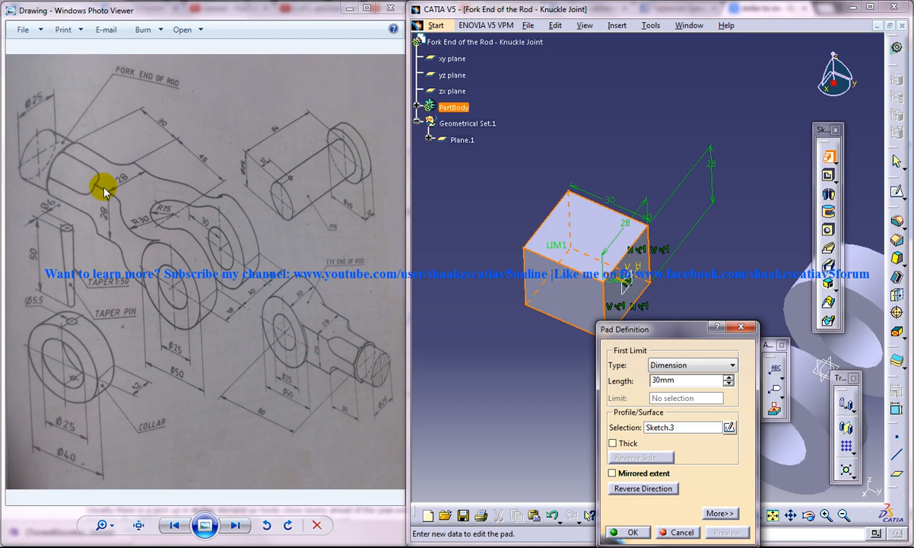
mouse_move(91, 185)
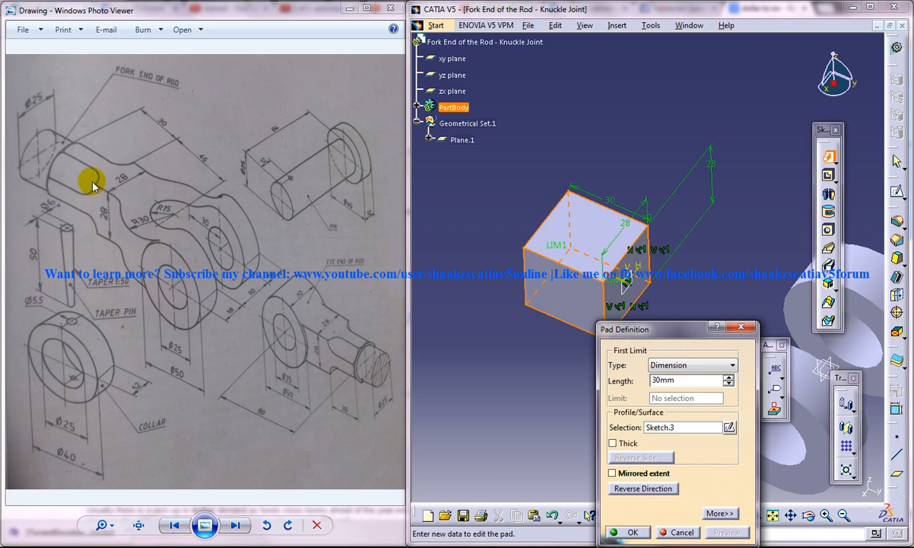
mouse_move(97, 185)
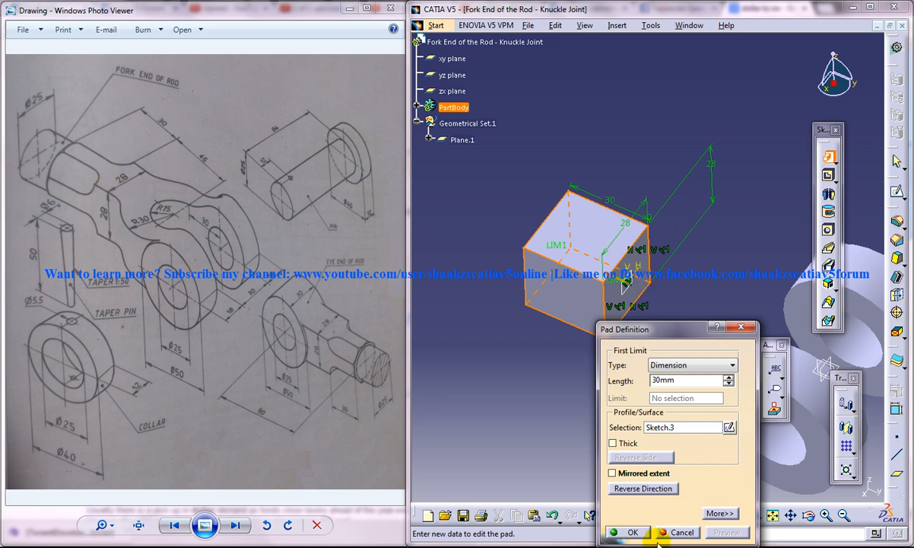
Step: Pad Sketch.3 into a 30 mm solid block
left_click(636, 533)
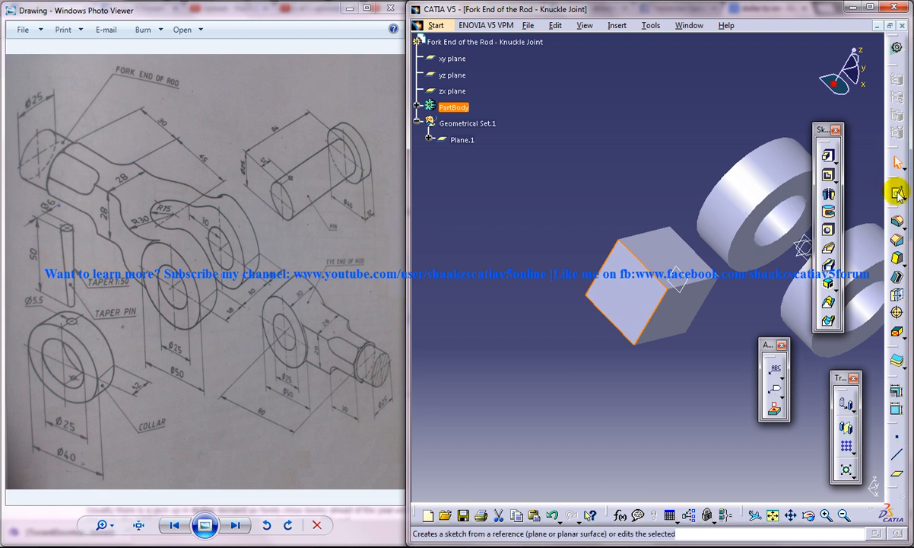
Step: Sketch a centred circle on the block face and confirm its diameter constraint
left_click(898, 192)
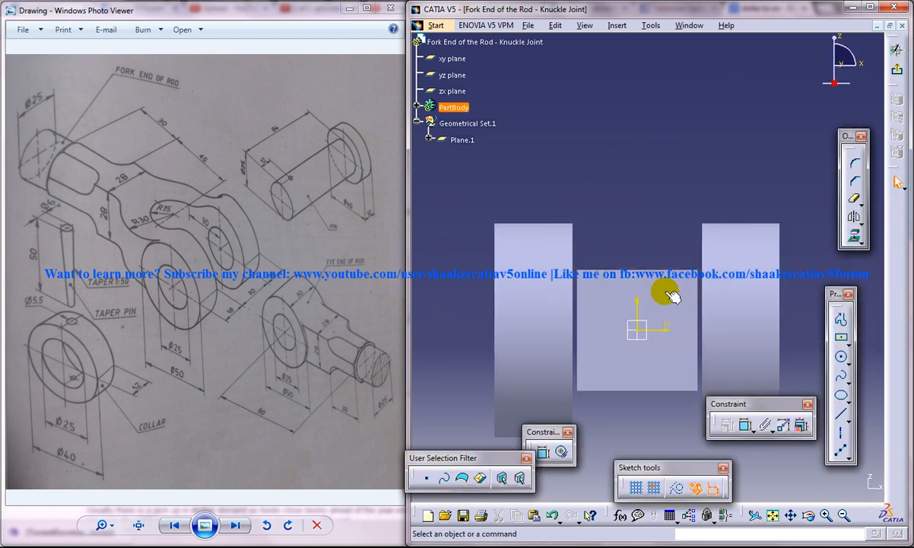
left_click(841, 356)
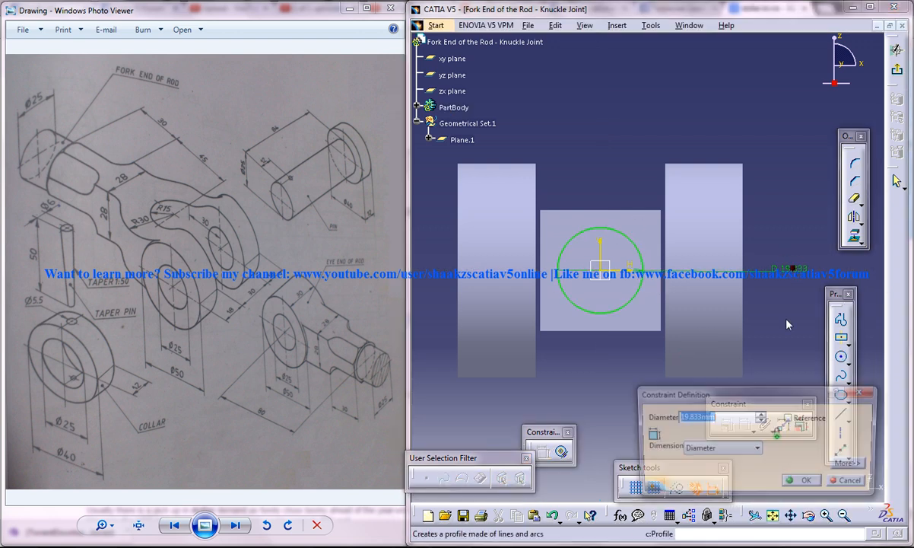
left_click(801, 481)
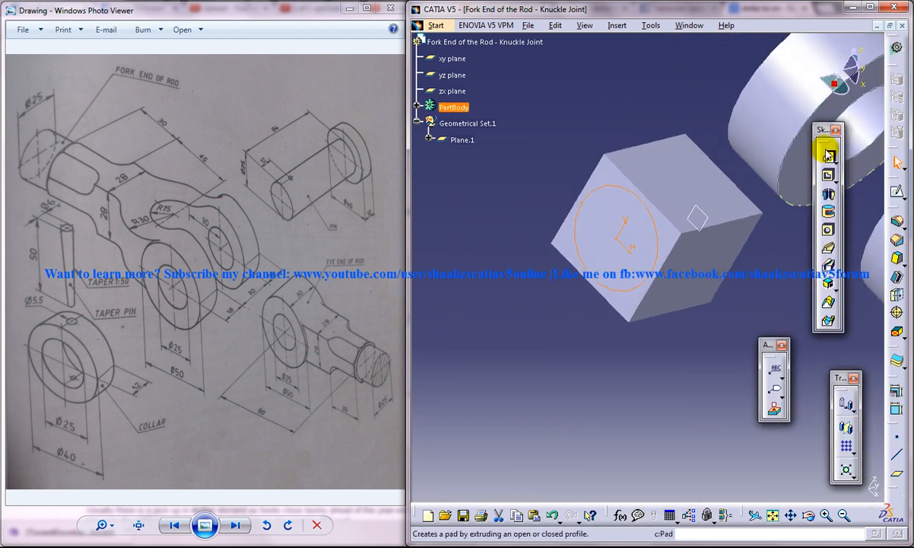
Step: Pad the circle sketch into a cylindrical boss standing out of the block
left_click(827, 155)
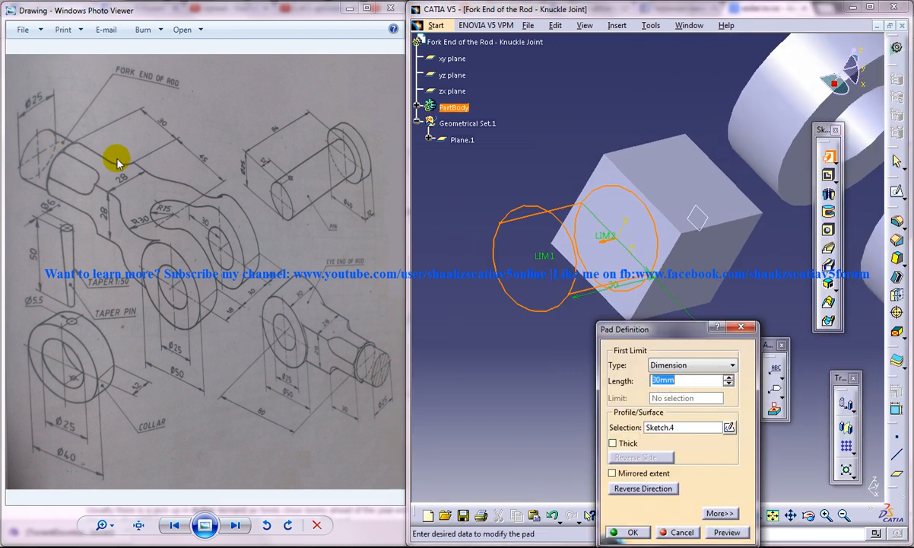
left_click(626, 532)
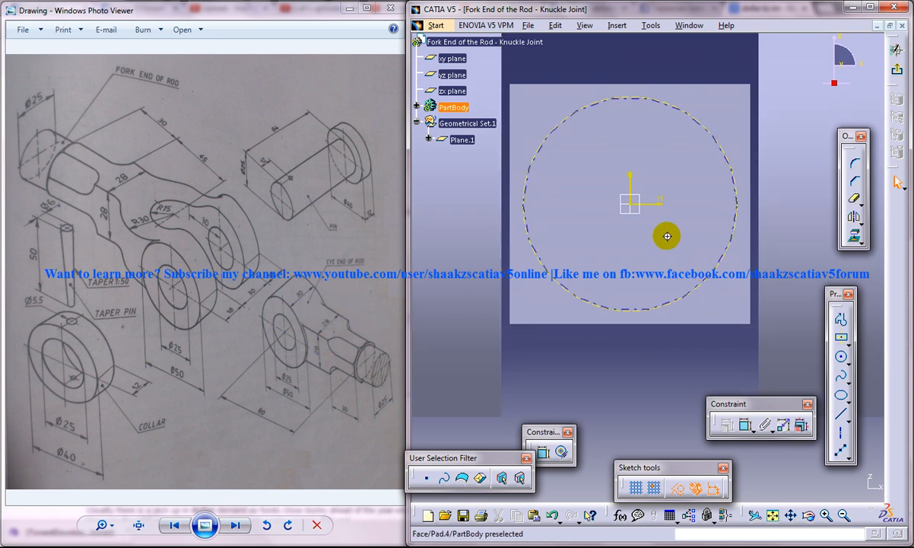
Step: Split the construction circle on the boss face into equidistant points and begin a line from them
left_click(840, 414)
type("8")
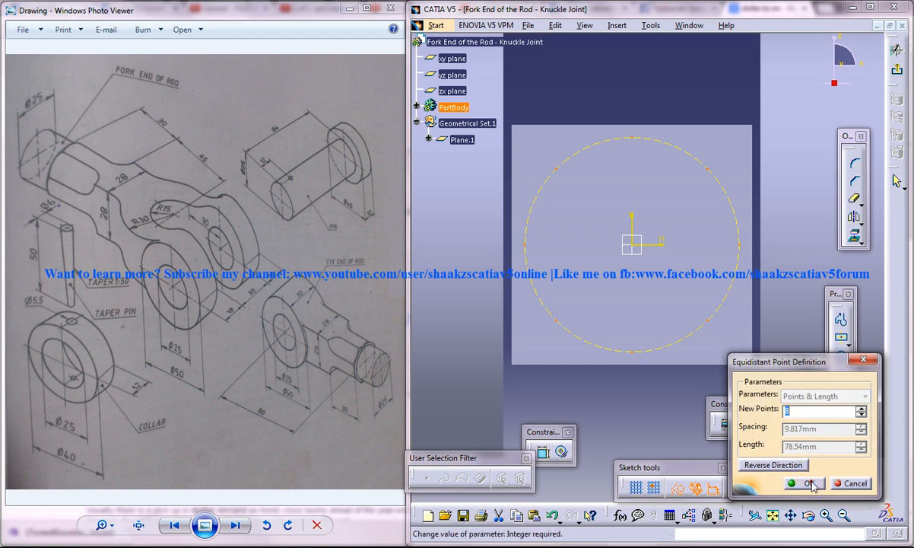
left_click(803, 483)
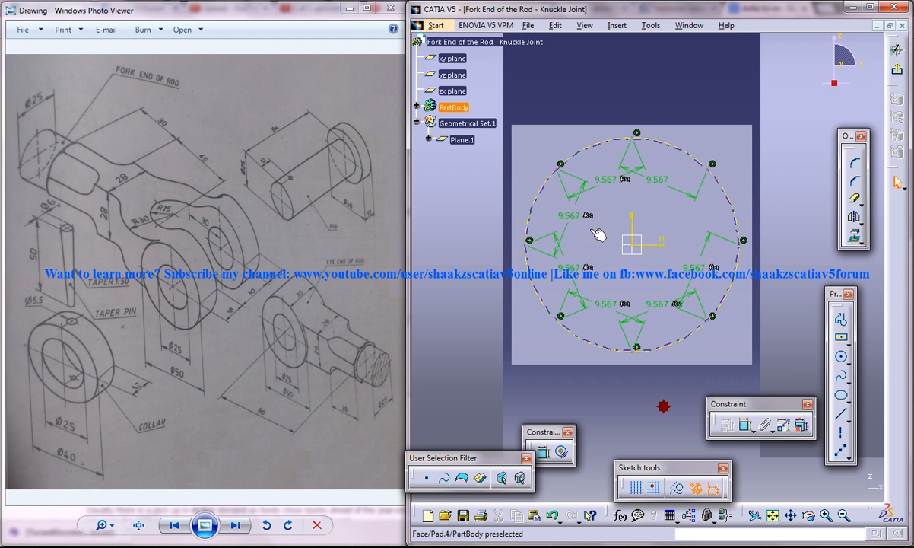
left_click(839, 337)
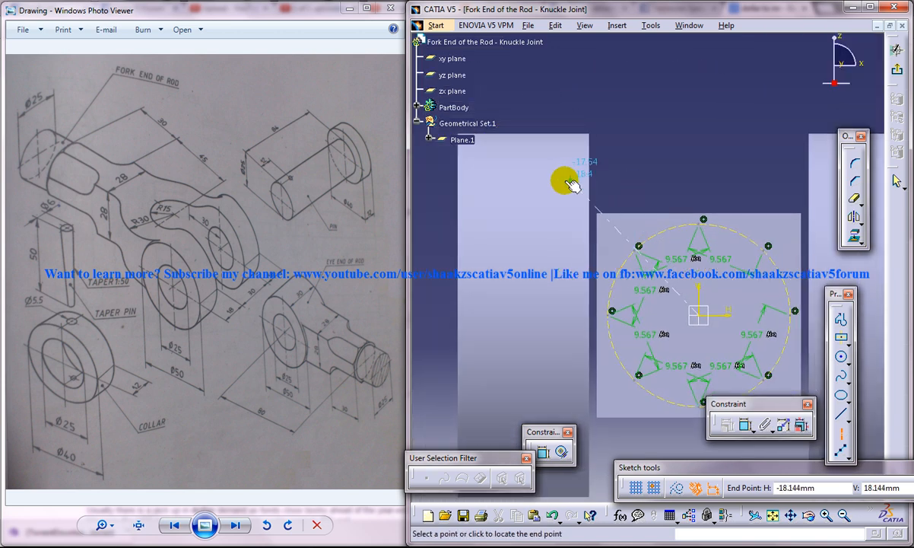
Step: Draw the 9.567 mm star lines between the points and a larger circle up and left of them
left_click(842, 320)
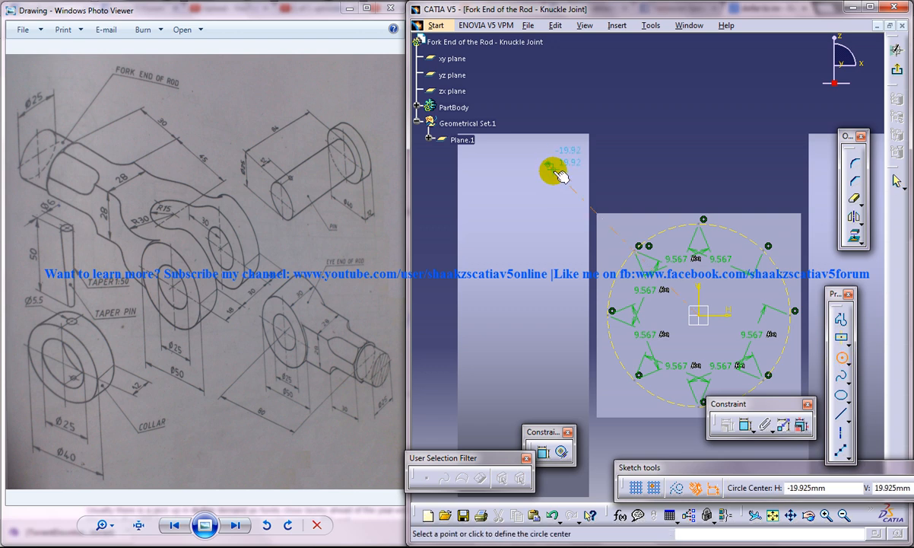
left_click(551, 170)
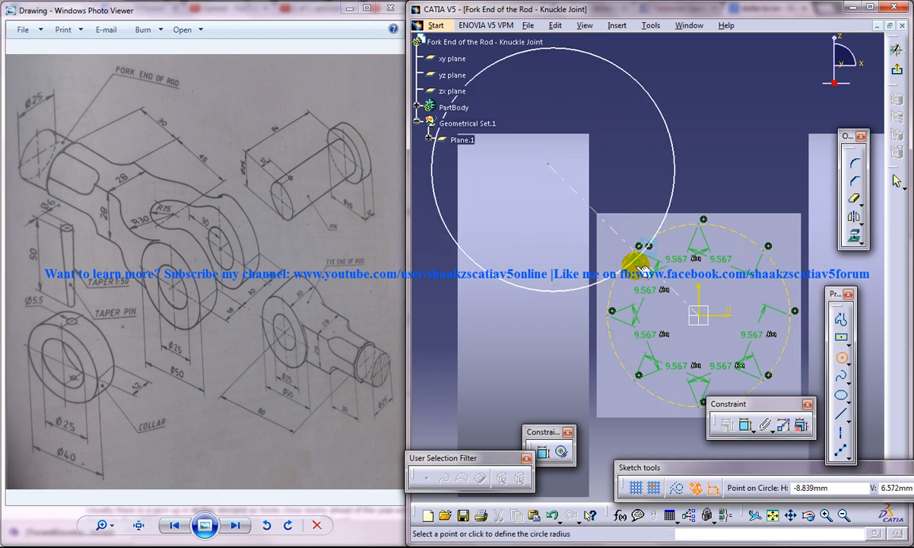
left_click(633, 248)
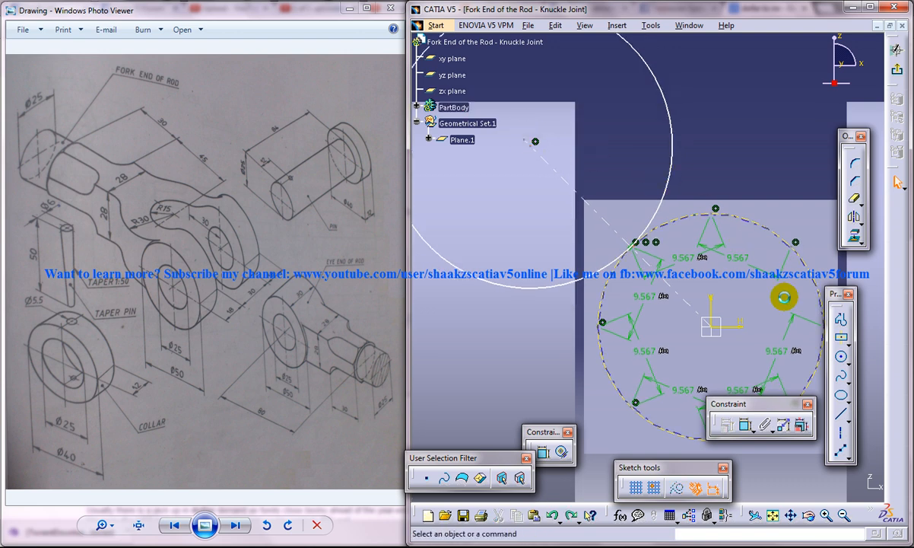
mouse_move(714, 209)
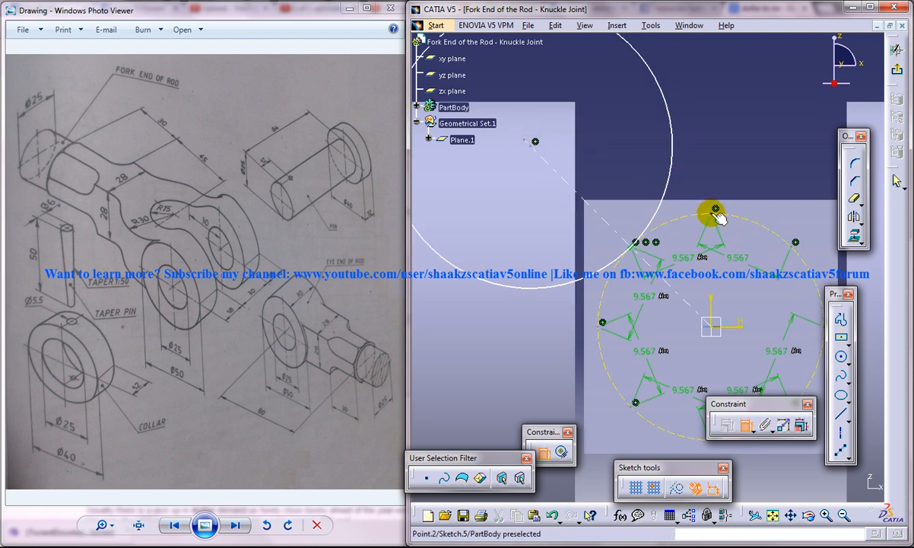
right_click(712, 210)
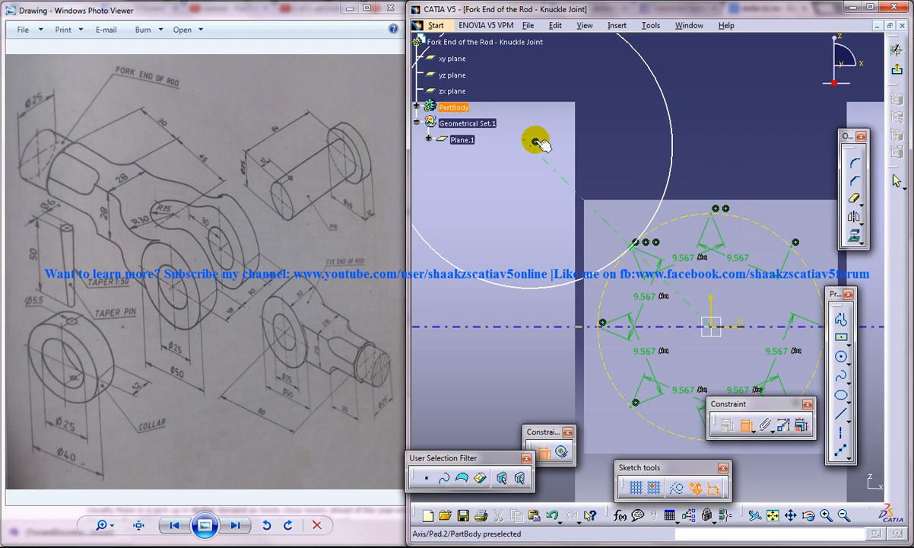
mouse_move(540, 155)
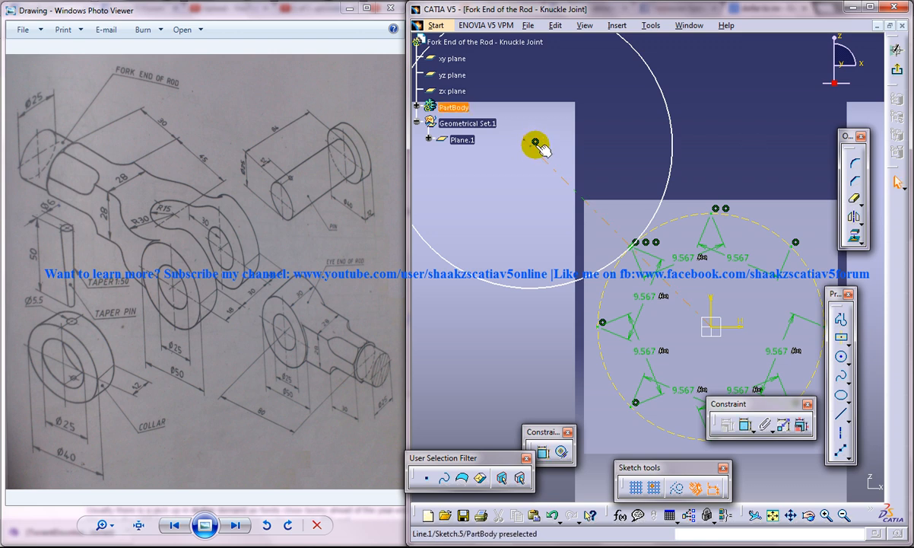
mouse_move(530, 143)
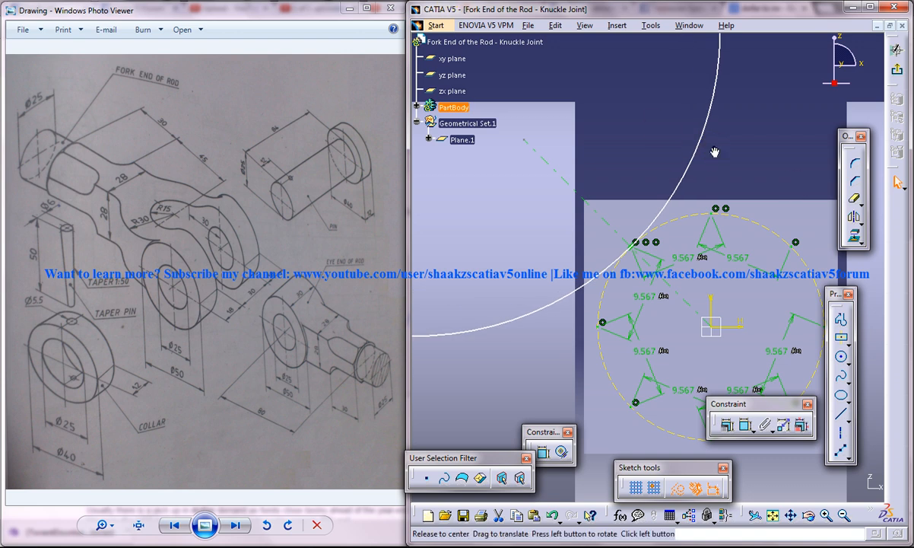
left_click(666, 175)
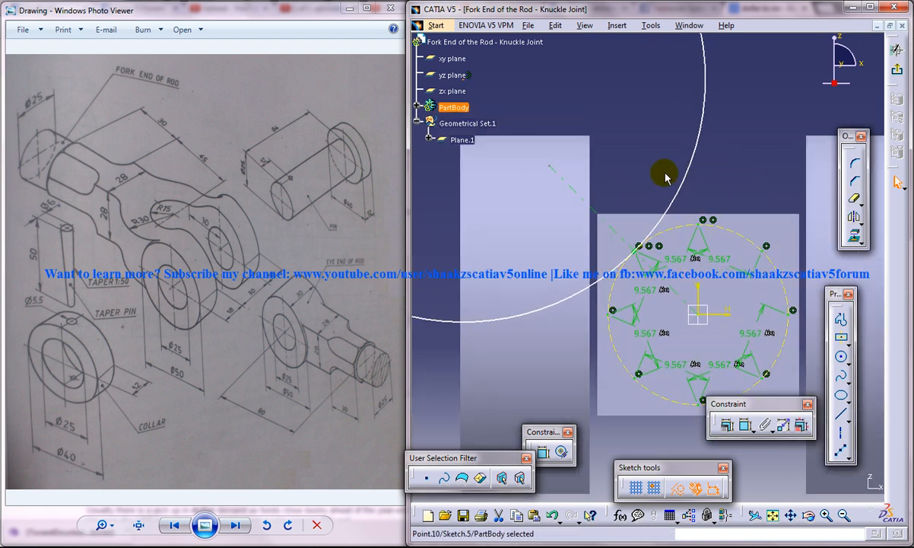
mouse_move(677, 216)
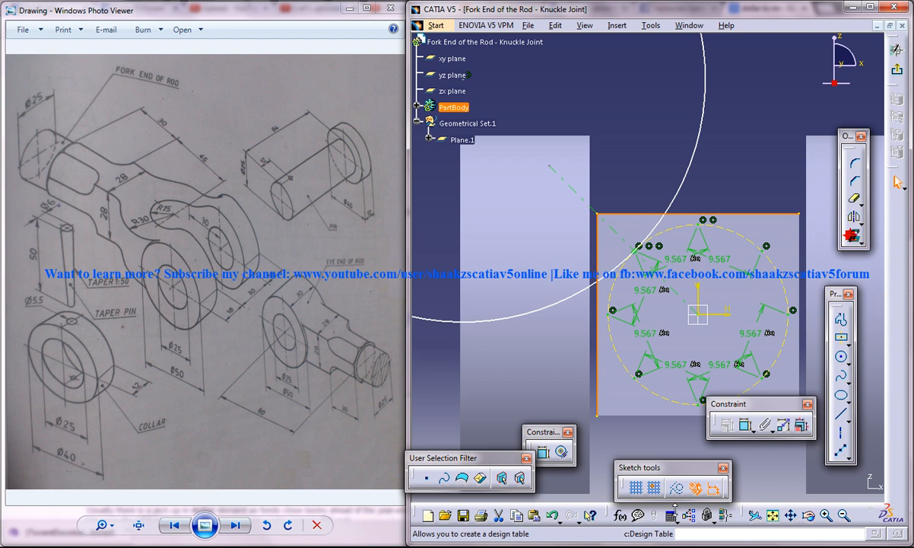
Step: Exit the star-pattern sketch and start a new sketch on a face of the rectangular block
left_click(855, 189)
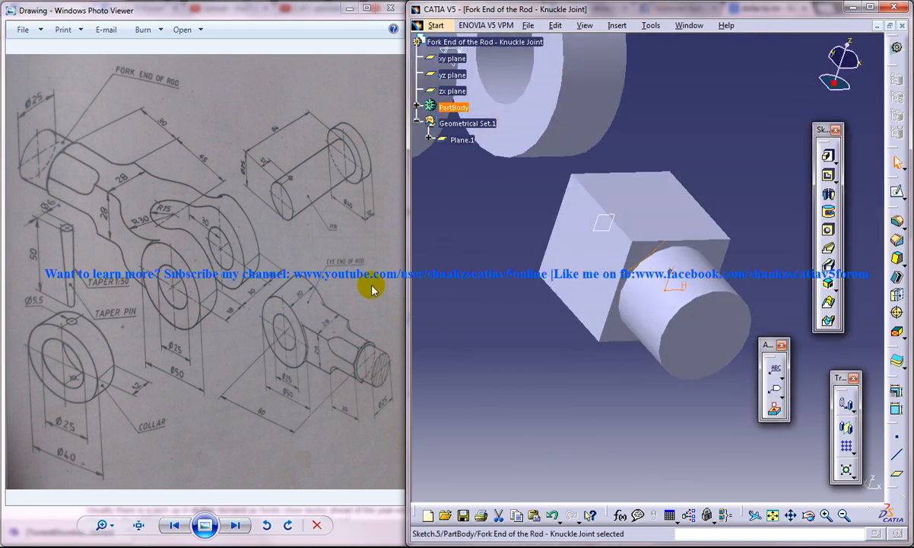
mouse_move(620, 221)
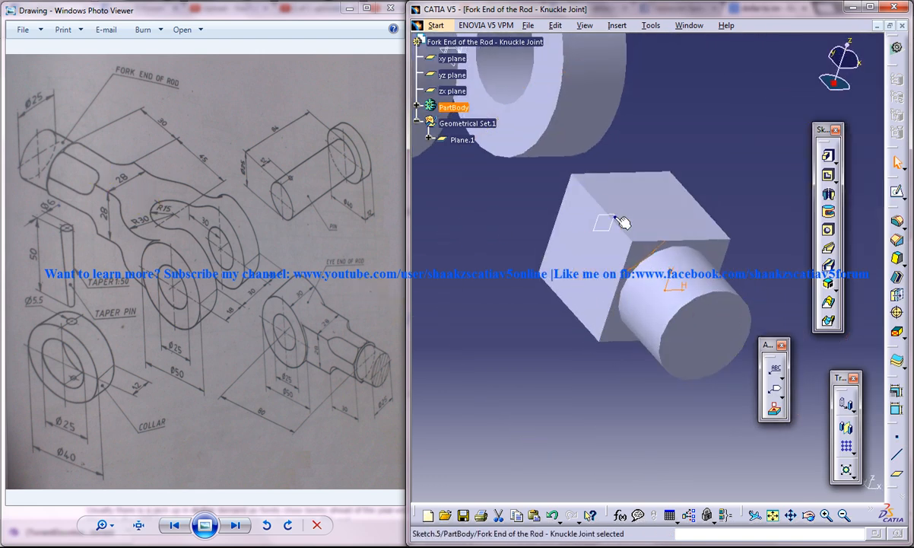
left_click(624, 190)
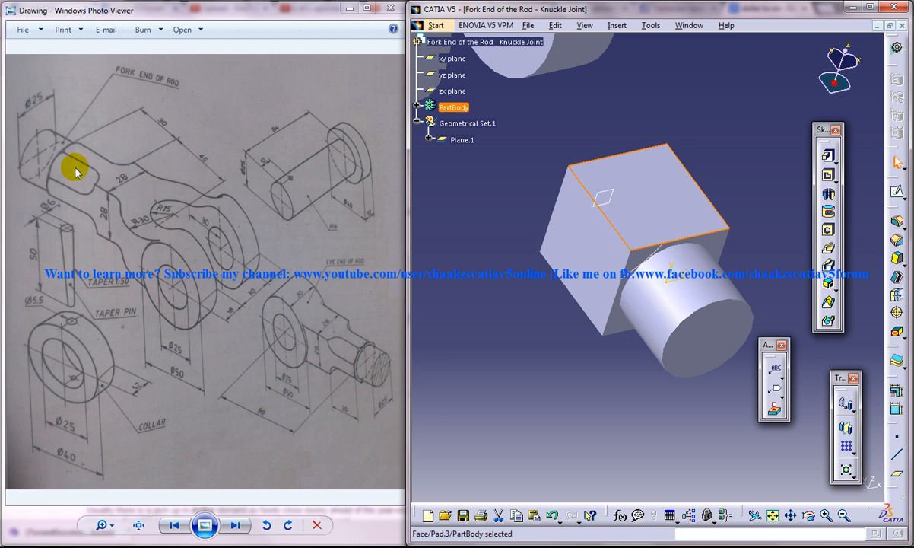
mouse_move(638, 210)
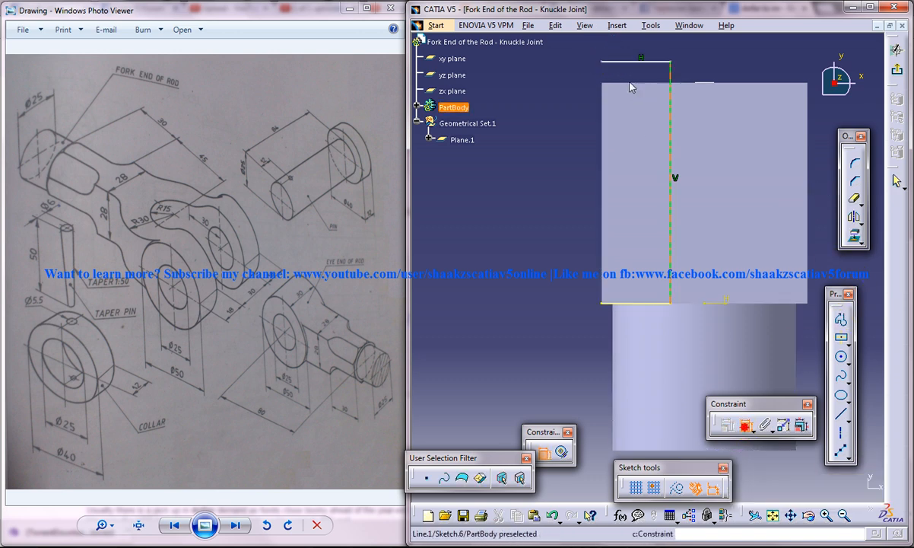
Step: Constrain the arc tangent and coincident to the vertical line, rounding the face's upper corner
left_click(642, 83)
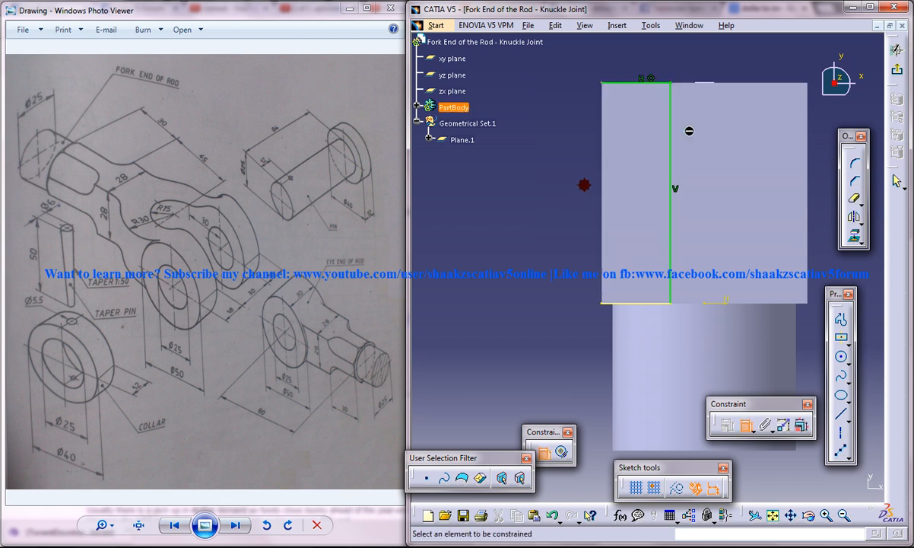
left_click(842, 356)
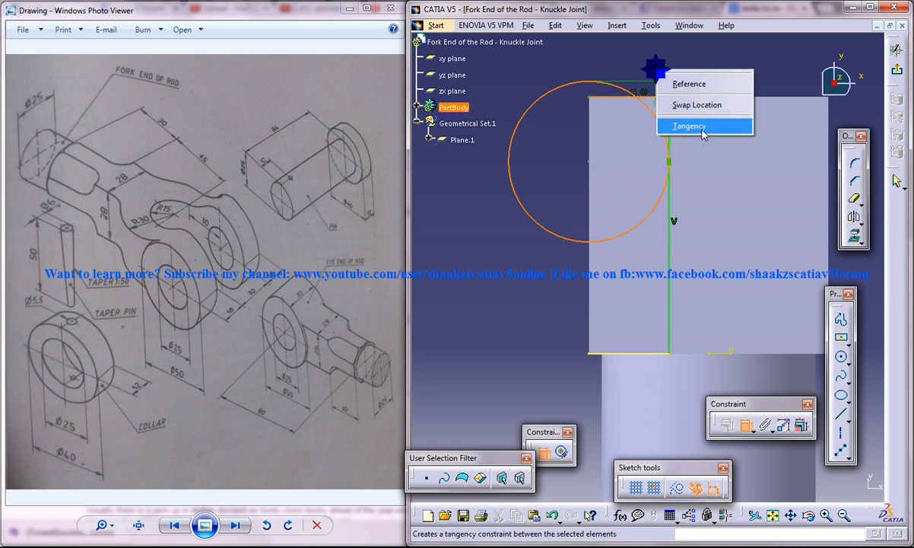
left_click(687, 125)
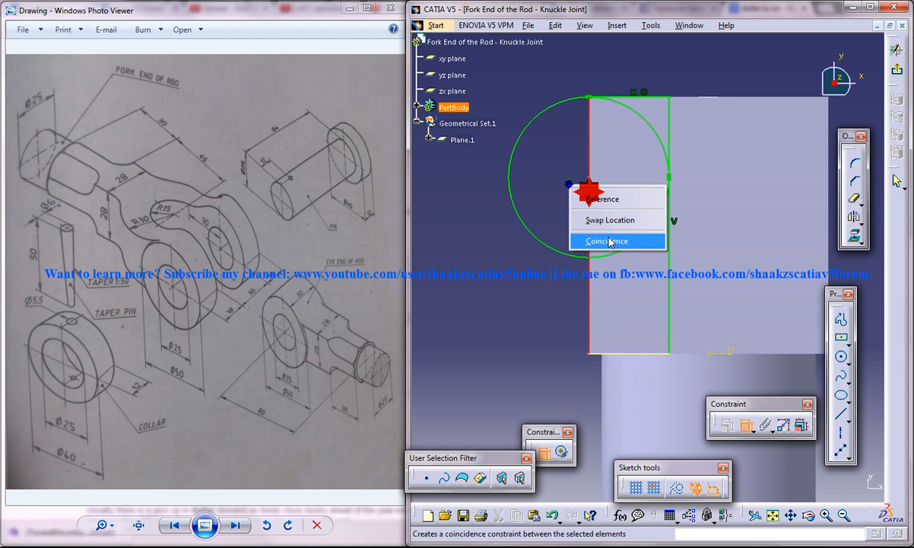
left_click(607, 240)
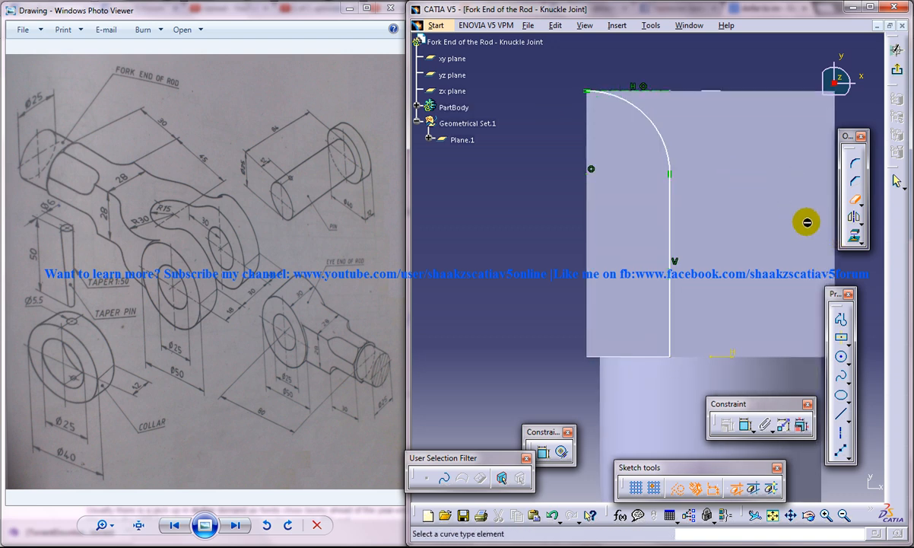
mouse_move(655, 357)
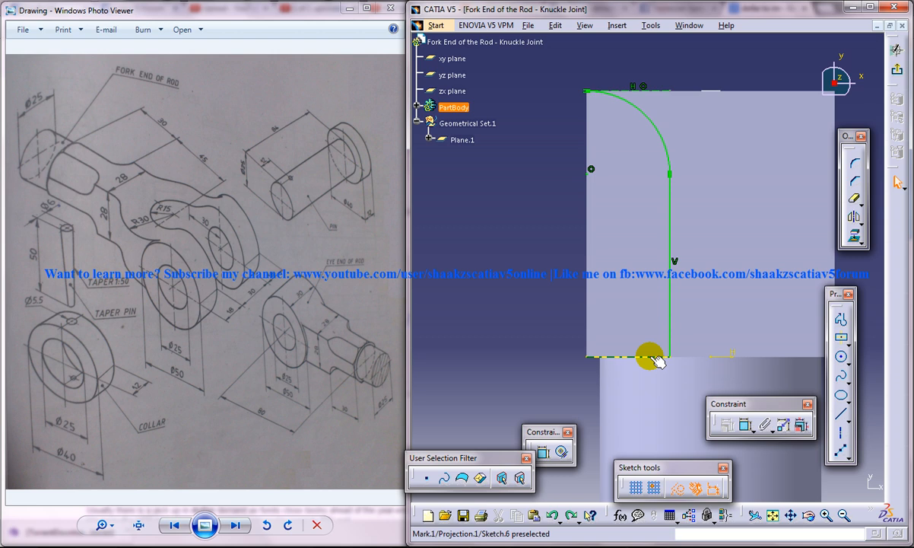
left_click(651, 356)
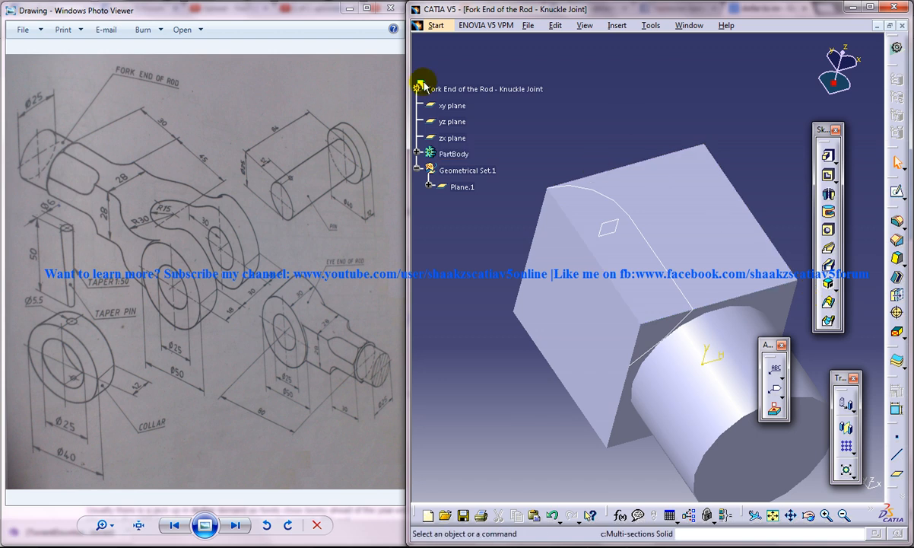
Step: Switch to the Wireframe and Surface Design workbench
left_click(435, 24)
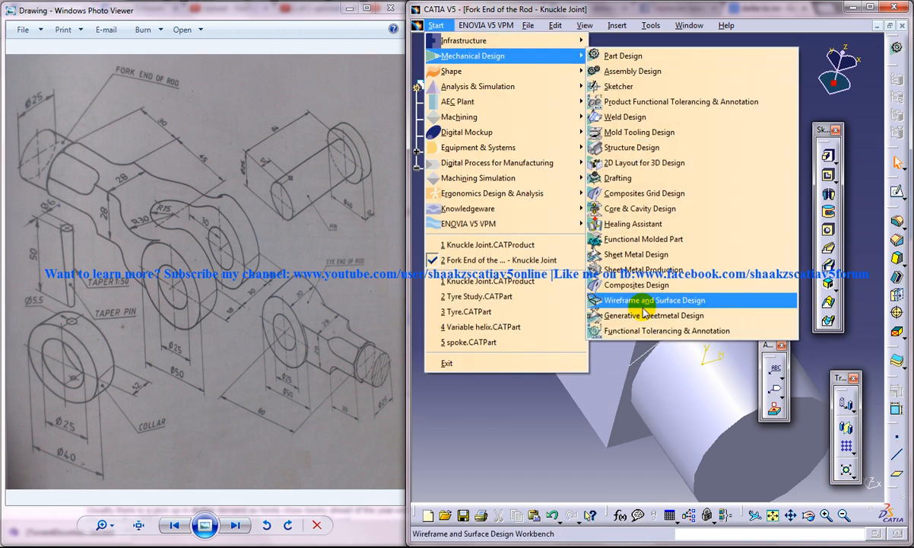
left_click(654, 300)
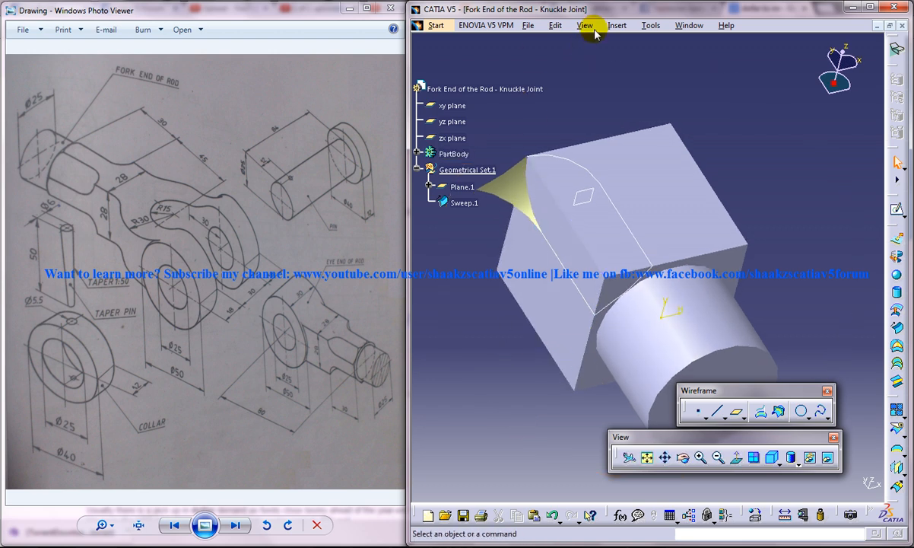
Step: Mirror Sweep.1 about the yz and xy planes, creating Symmetry.1 and Symmetry.2
left_click(618, 24)
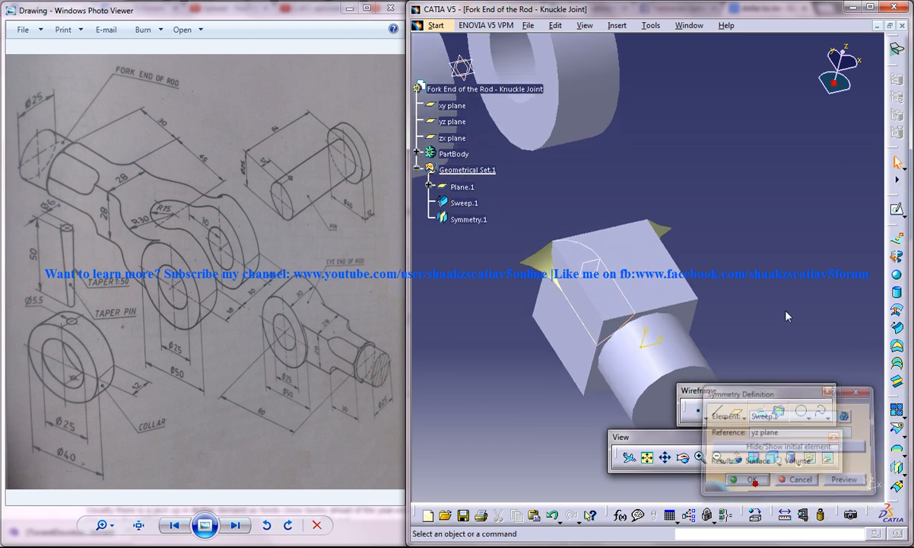
left_click(557, 24)
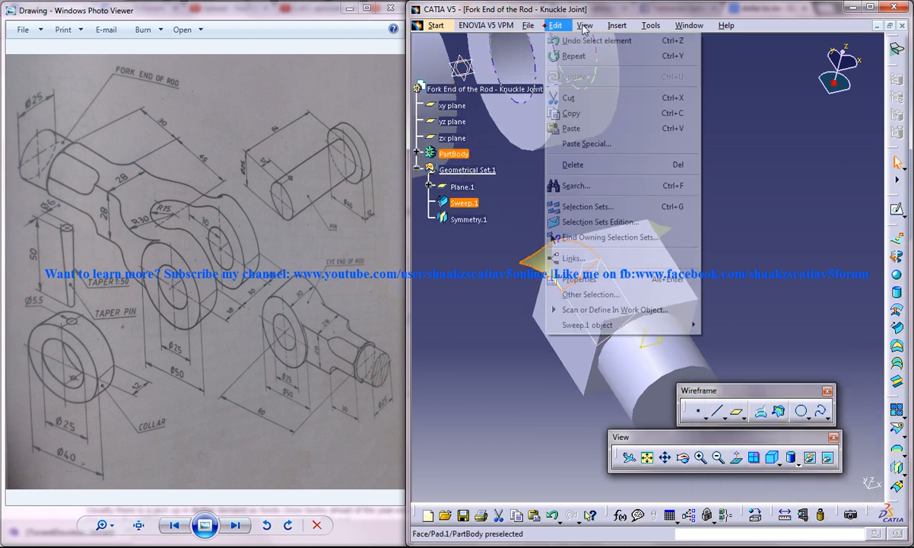
left_click(618, 24)
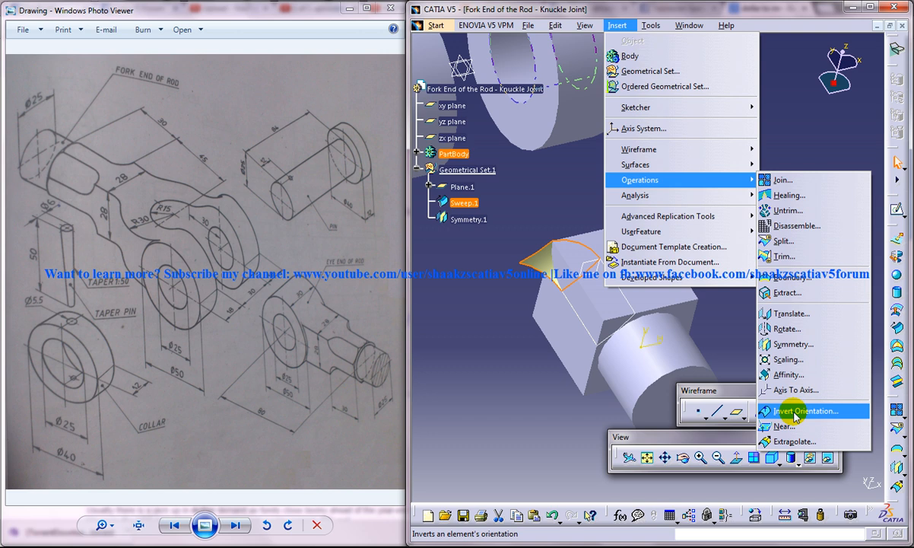
left_click(791, 344)
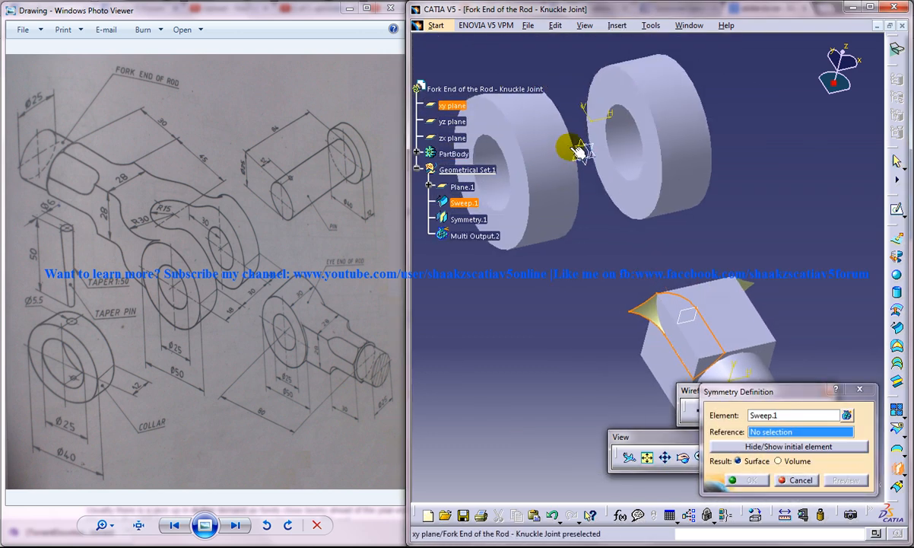
left_click(454, 105)
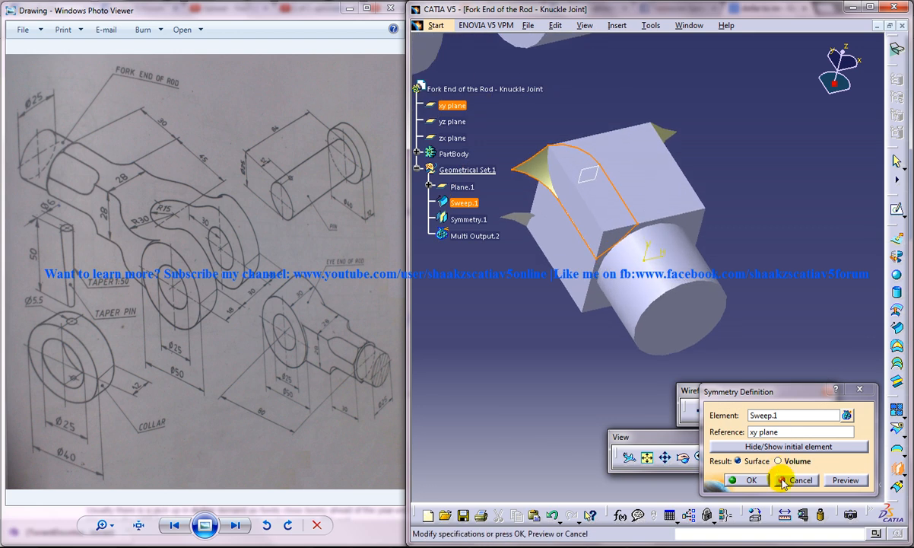
left_click(751, 479)
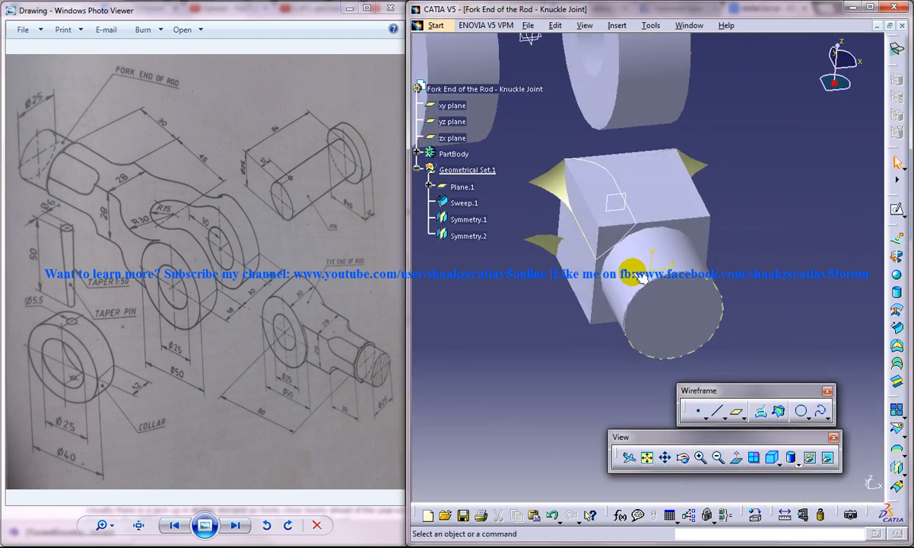
Step: Mirror Symmetry.2 about the yz plane to create Symmetry.3 for the last corner
left_click(617, 24)
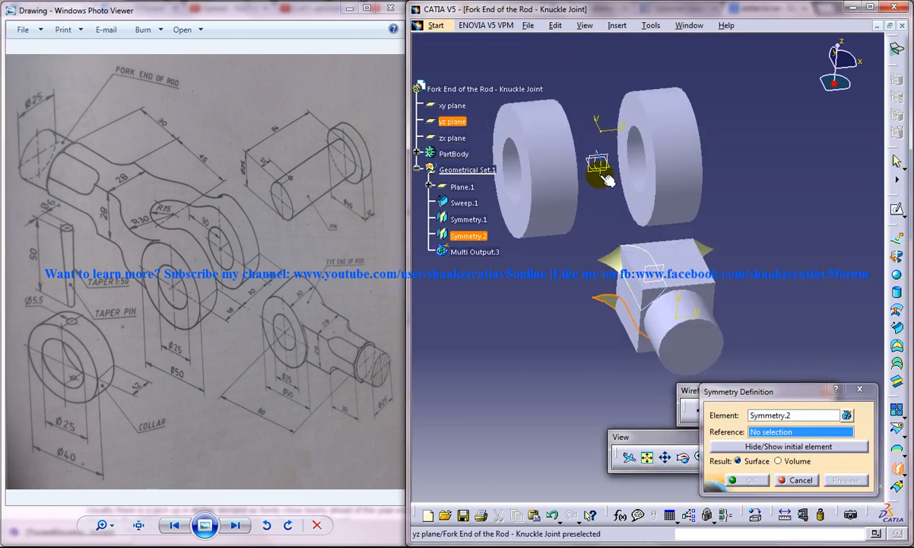
left_click(752, 481)
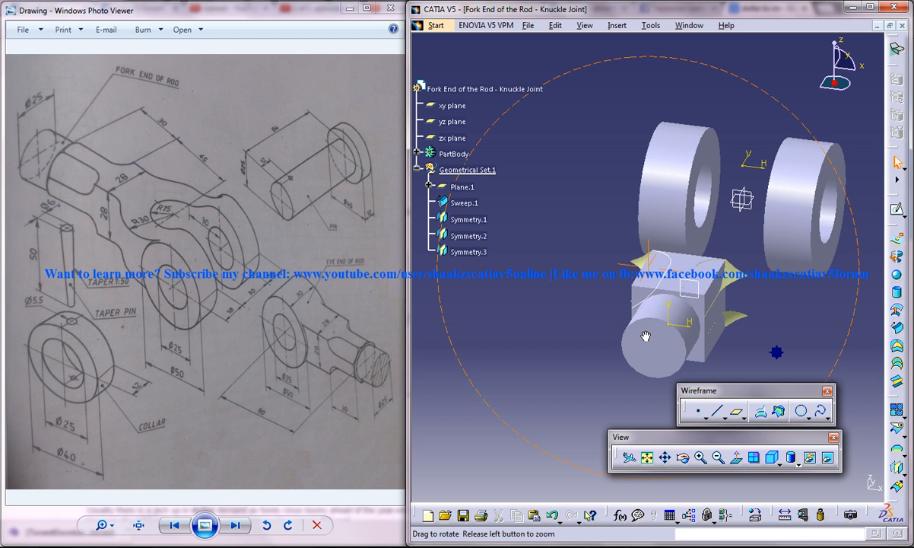
left_click_drag(647, 335, 555, 216)
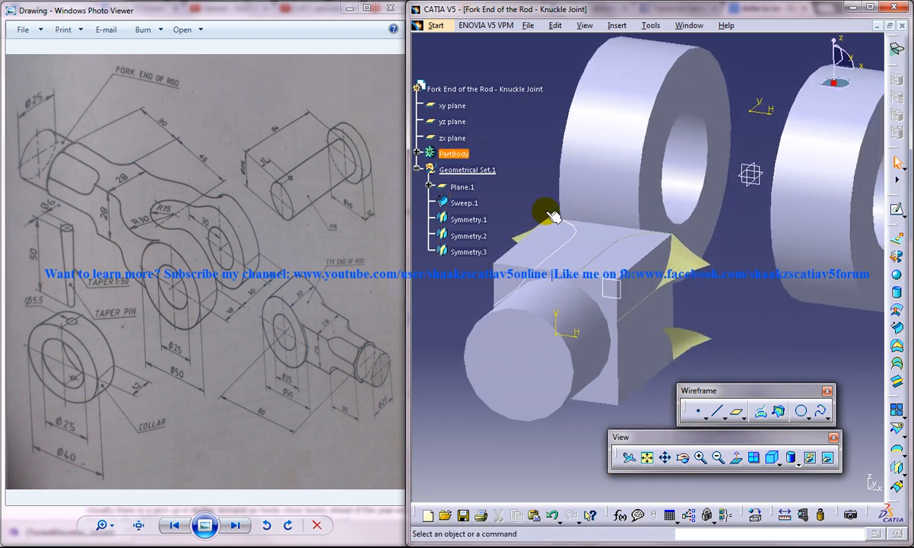
Step: Back in Part Design, split the block with Symmetry.2 and start the next corner split
left_click(487, 24)
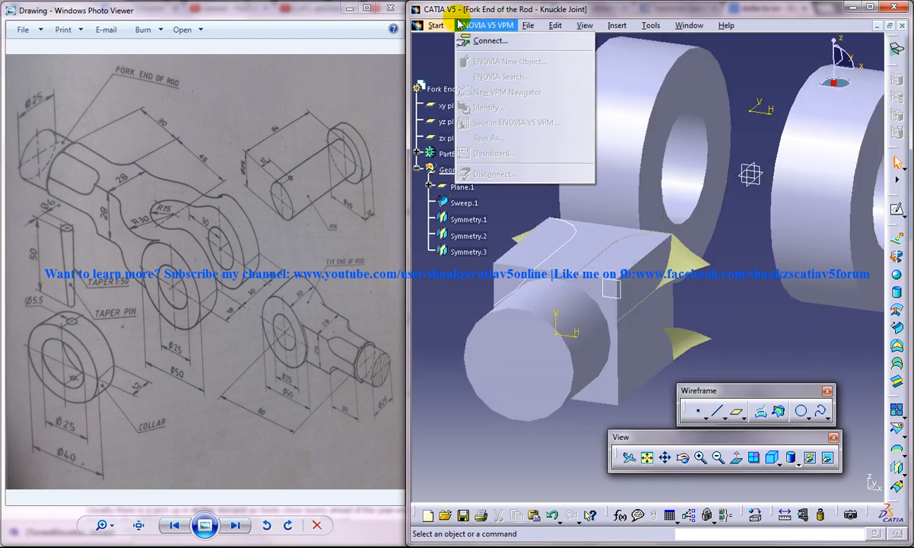
left_click(618, 24)
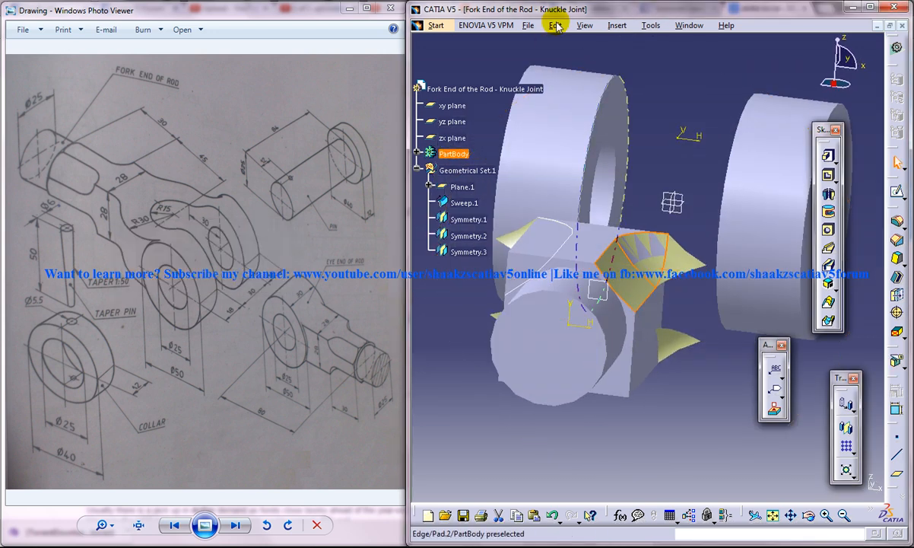
left_click(618, 25)
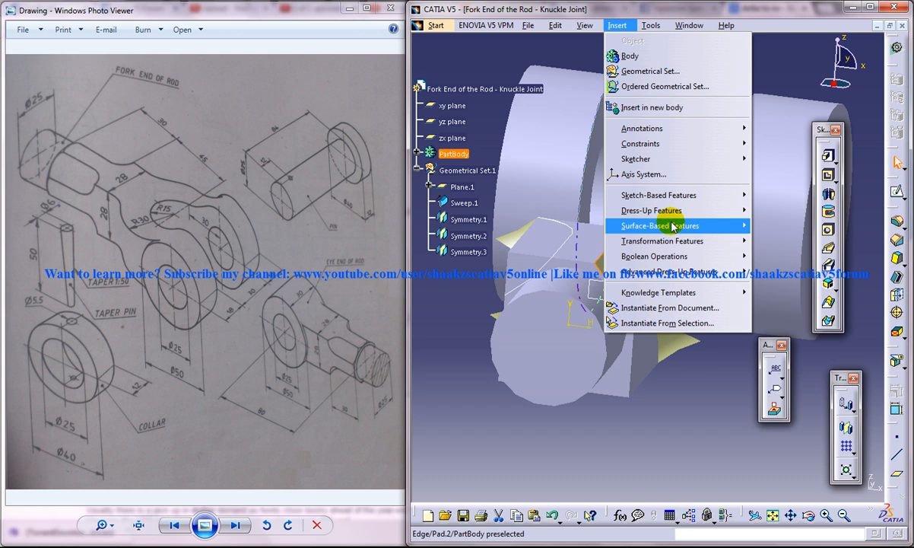
left_click(655, 225)
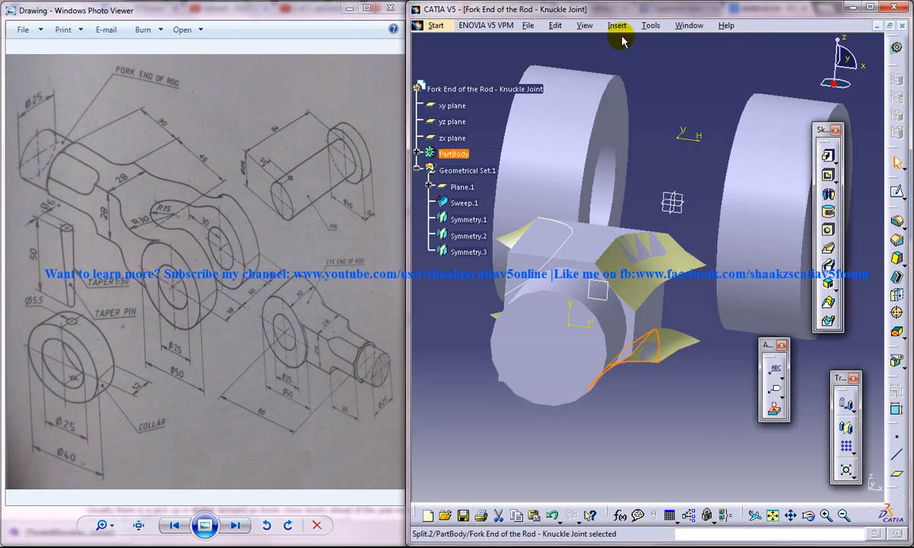
left_click(617, 24)
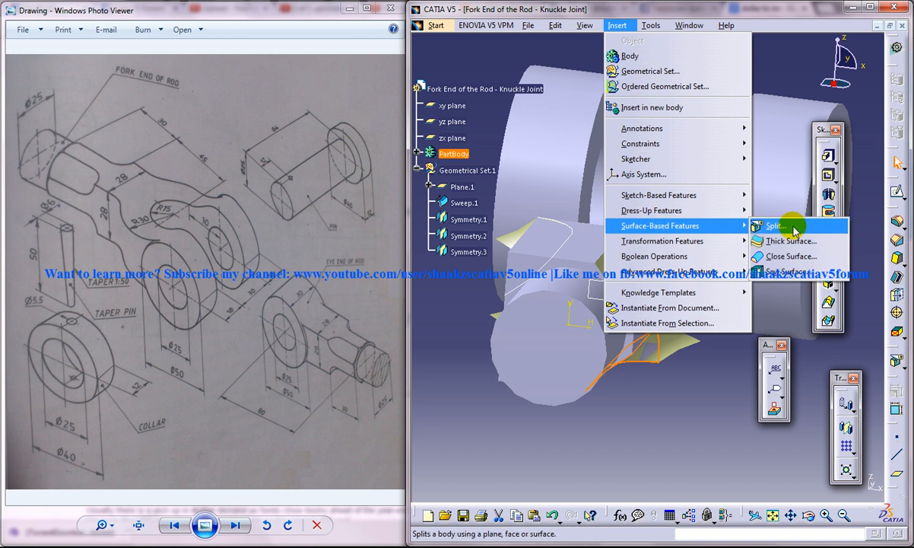
left_click(776, 225)
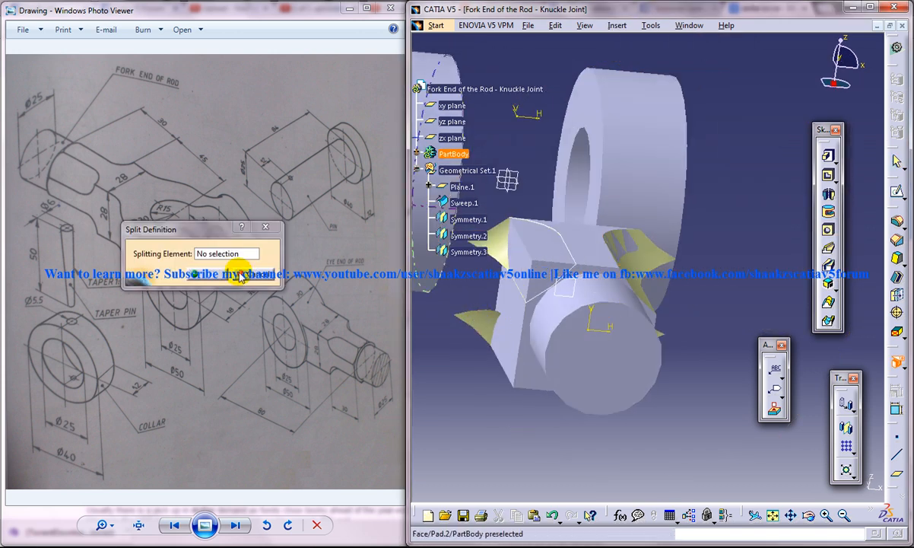
left_click(469, 234)
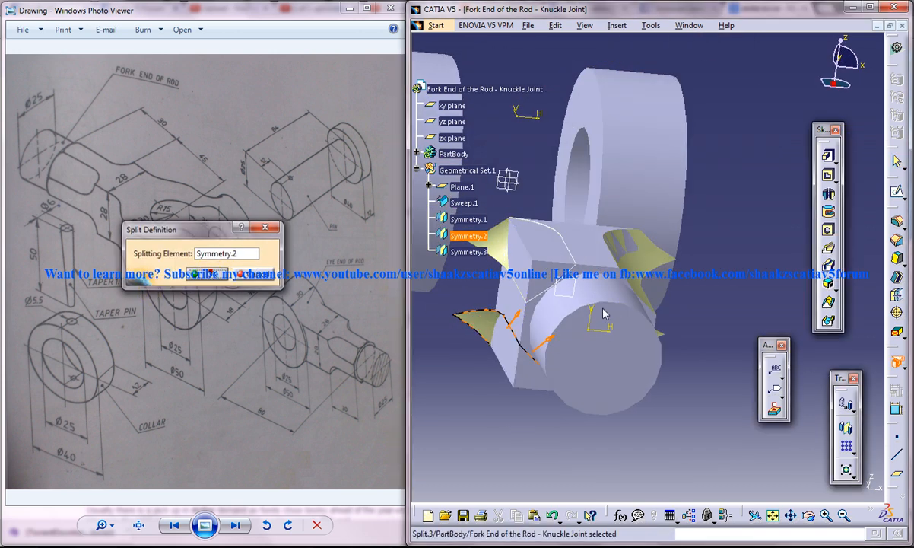
left_click(622, 27)
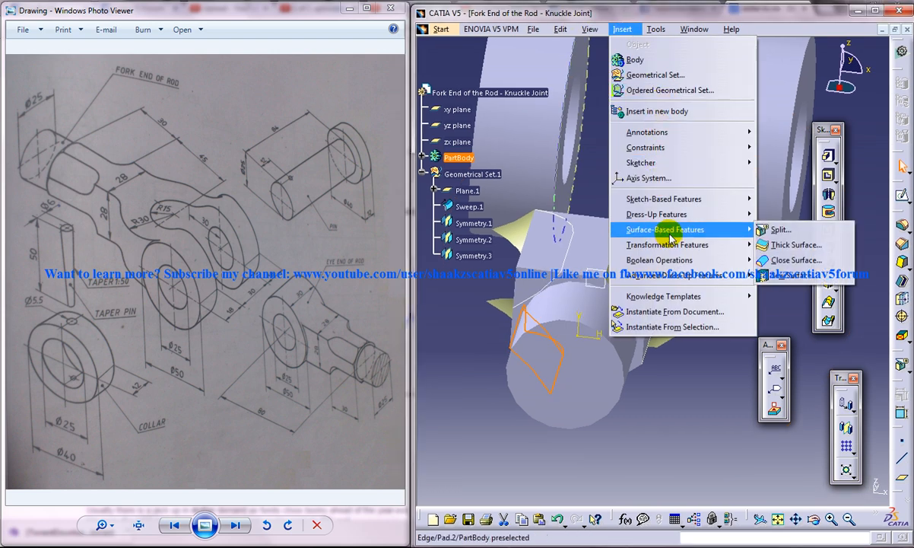
left_click(781, 228)
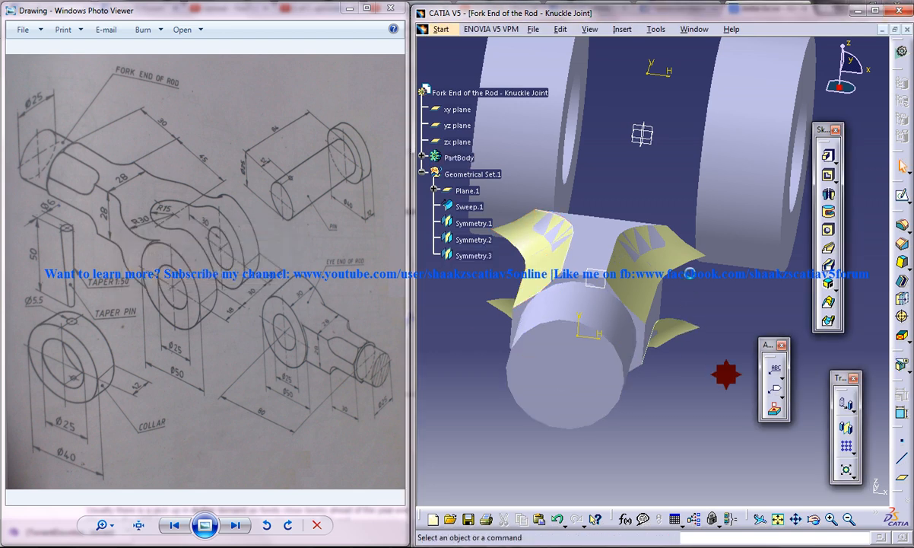
mouse_move(513, 308)
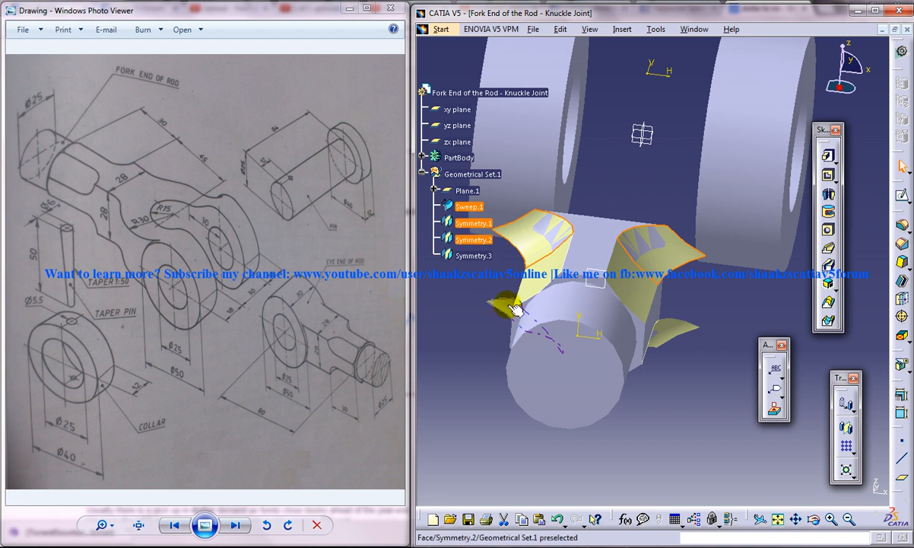
Step: Hide the sweep, symmetry surfaces and Plane.1, leaving the block with curved corners
right_click(517, 308)
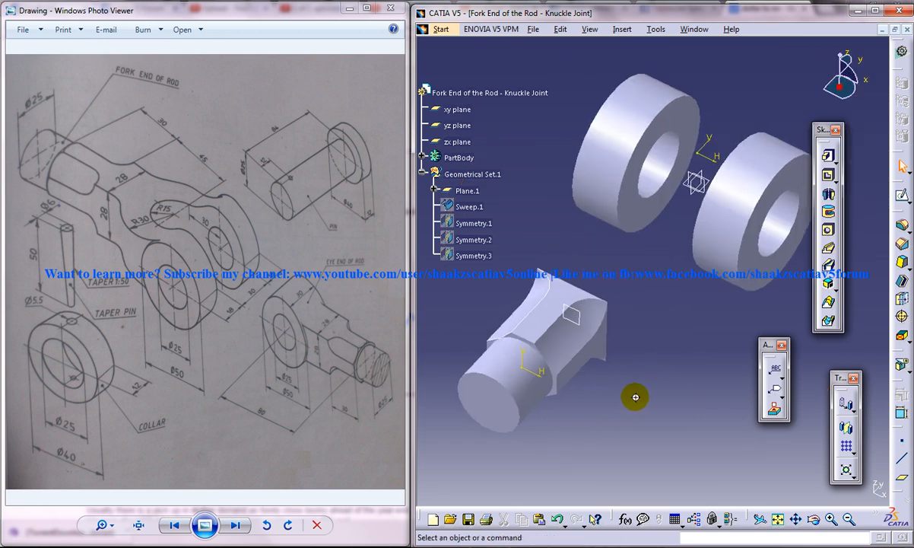
right_click(459, 157)
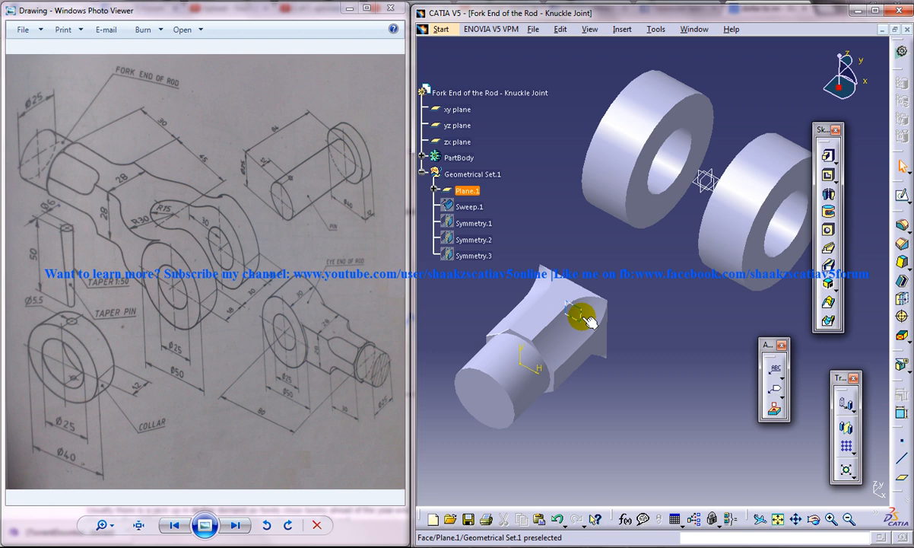
left_click_drag(581, 315, 600, 367)
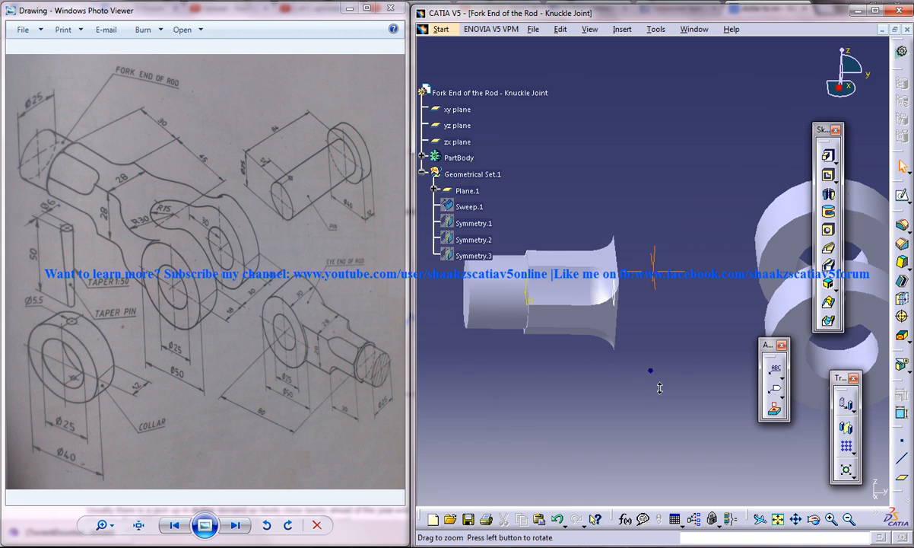
left_click_drag(660, 388, 612, 380)
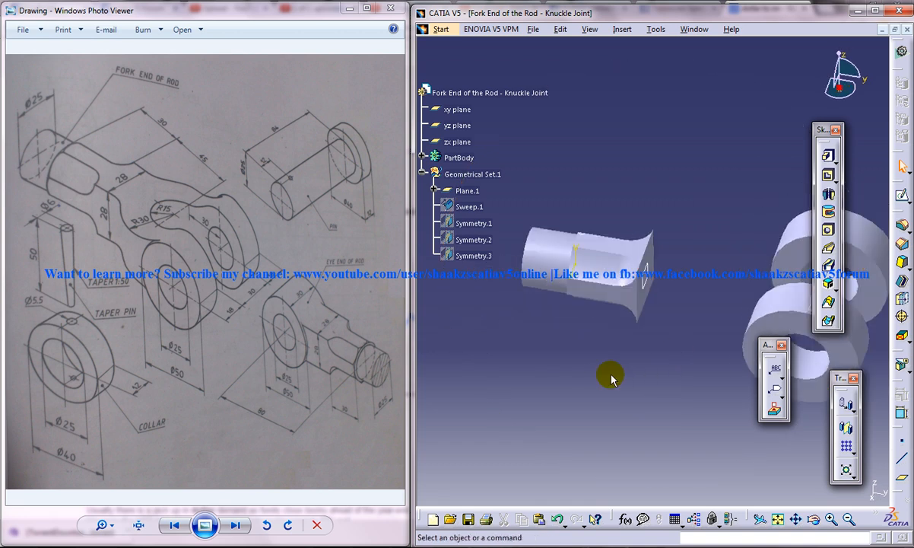